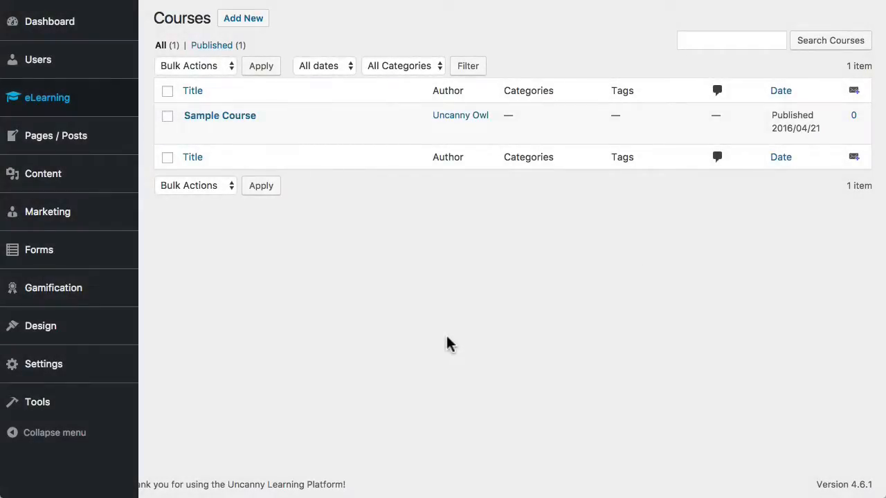
mouse_move(415, 286)
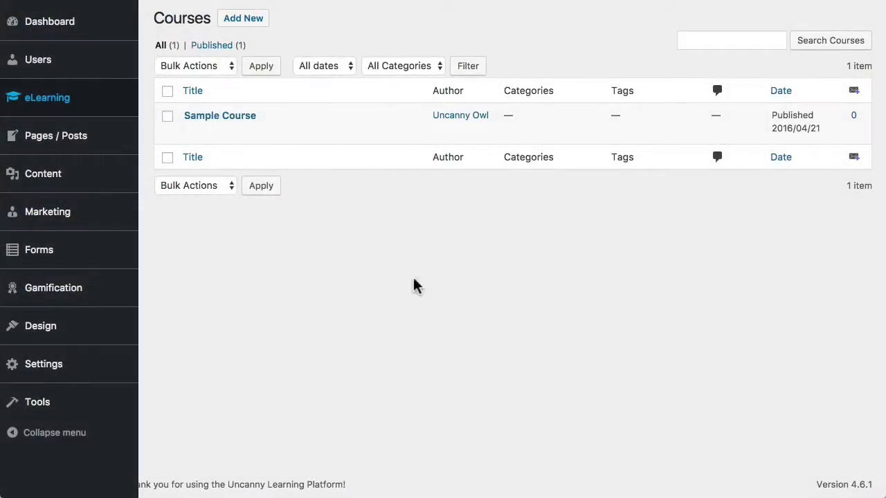
mouse_move(55, 100)
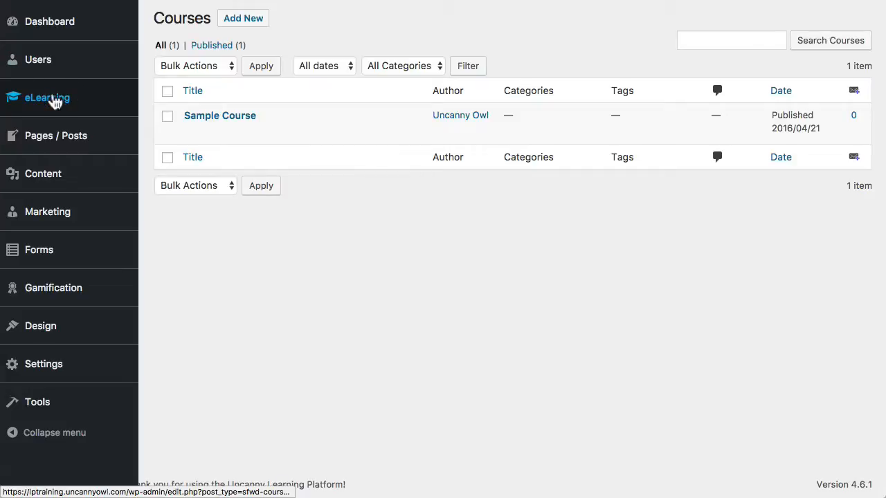
- Expand the eLearning menu and start a new course from the Courses list
click(47, 98)
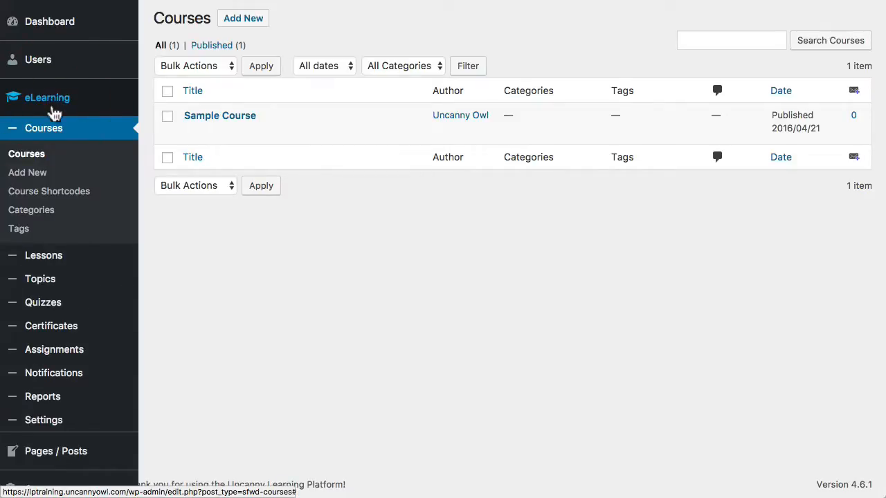
mouse_move(36, 128)
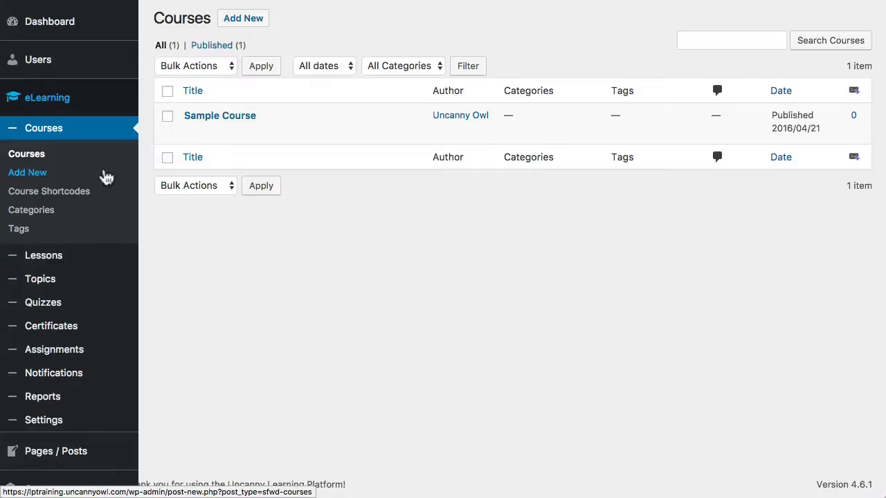
click(243, 18)
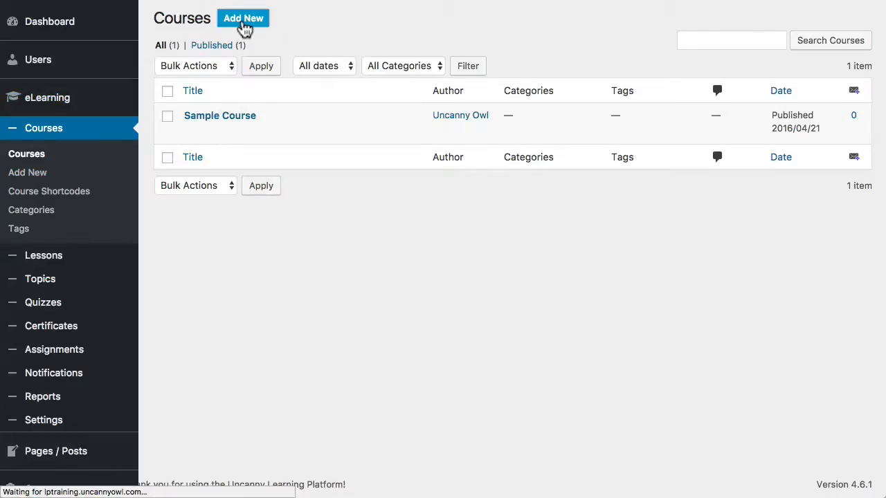
- Enter 'Course for Screencast' as the new course's title, generating its permalink
click(243, 18)
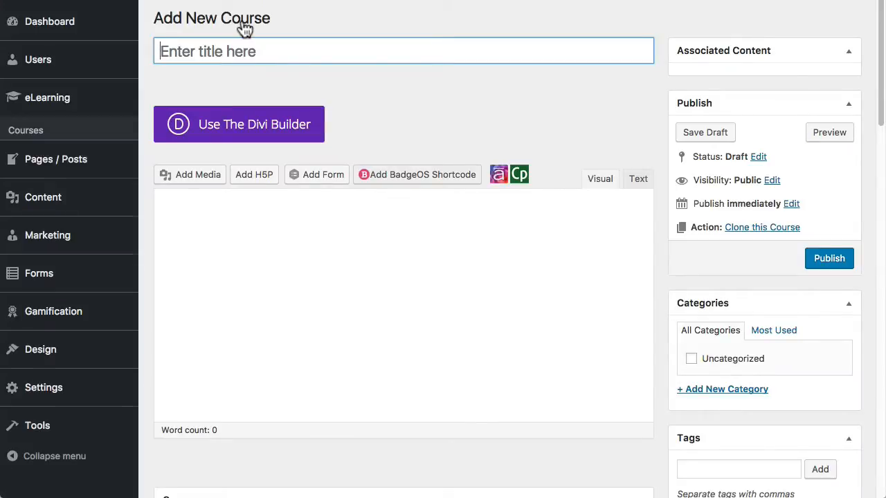
click(44, 128)
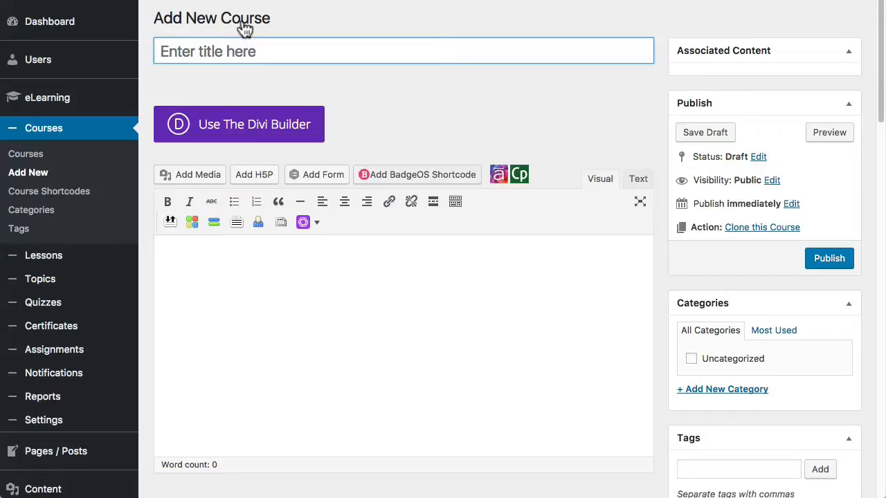
mouse_move(261, 50)
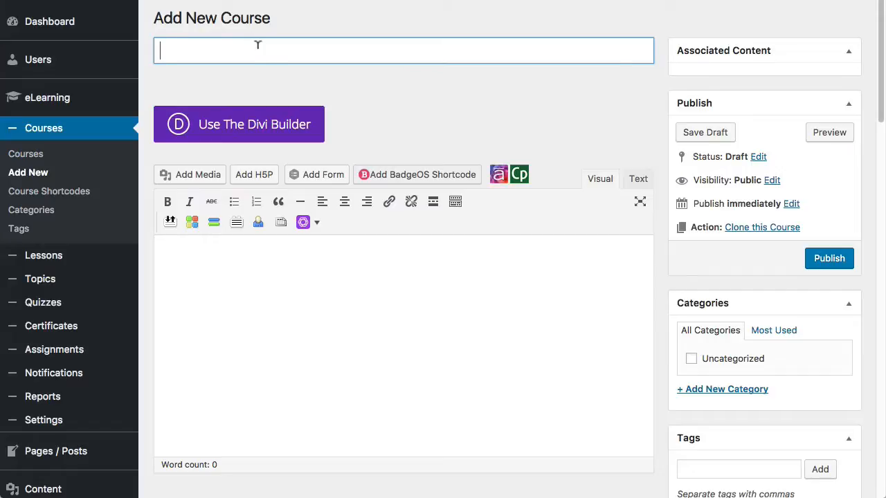
text(Cou)
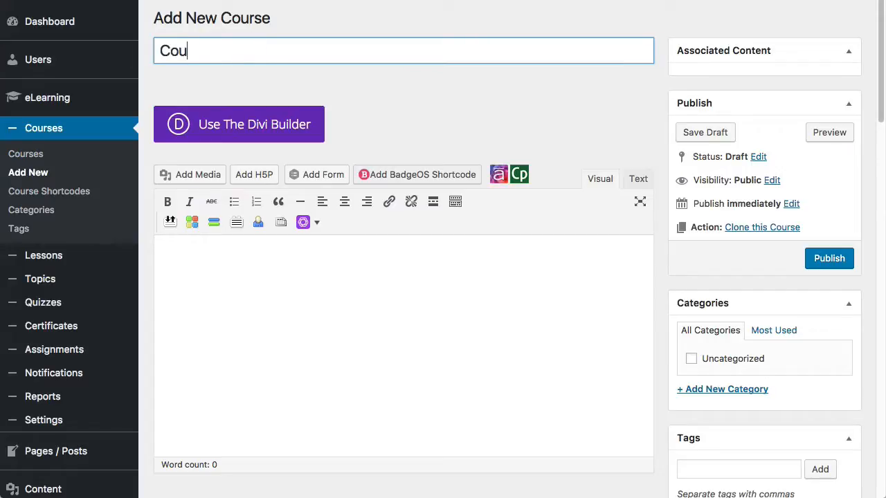
text(Course for Screencast)
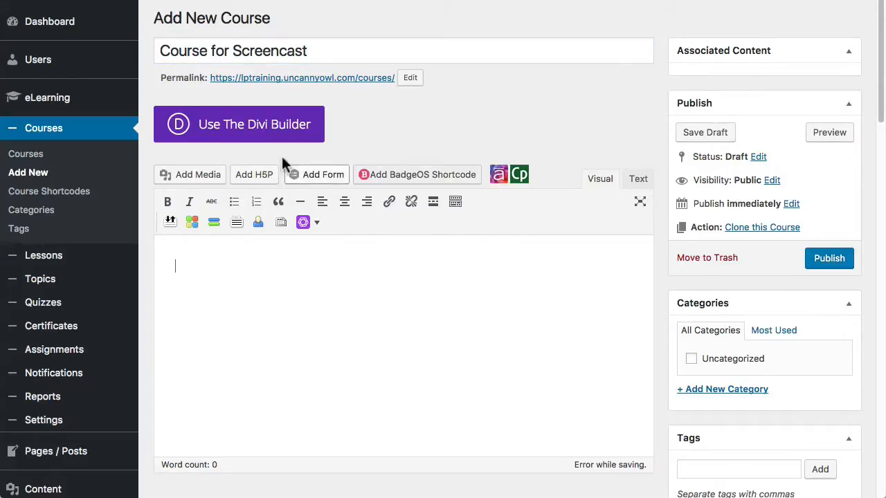
mouse_move(400, 269)
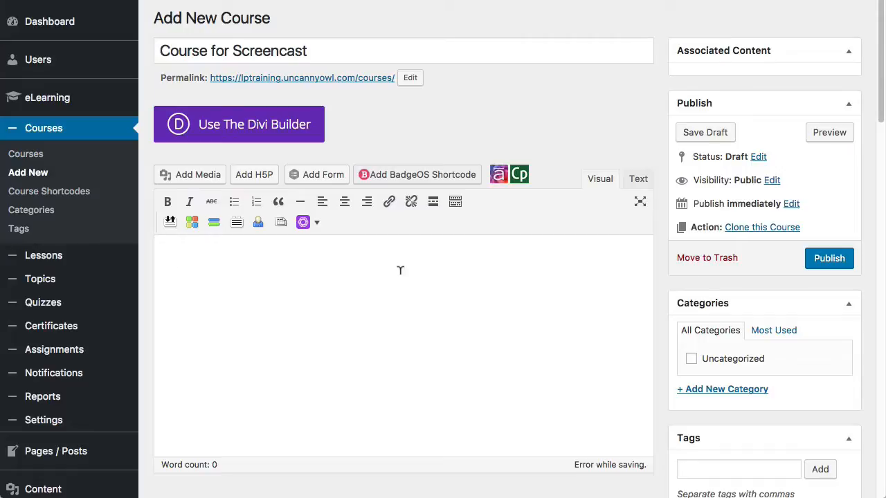
mouse_move(400, 269)
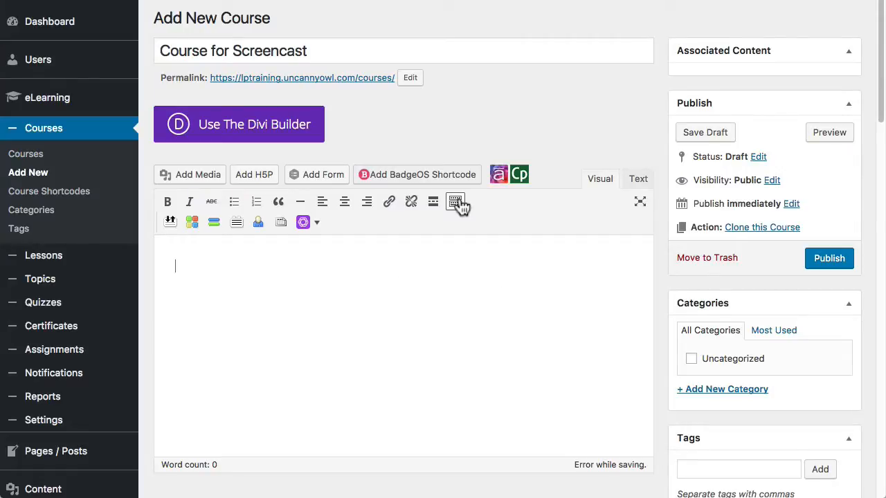
- Type 'Welcome to the course. Please choose a lesson below to begin.' in the Visual editor
click(455, 201)
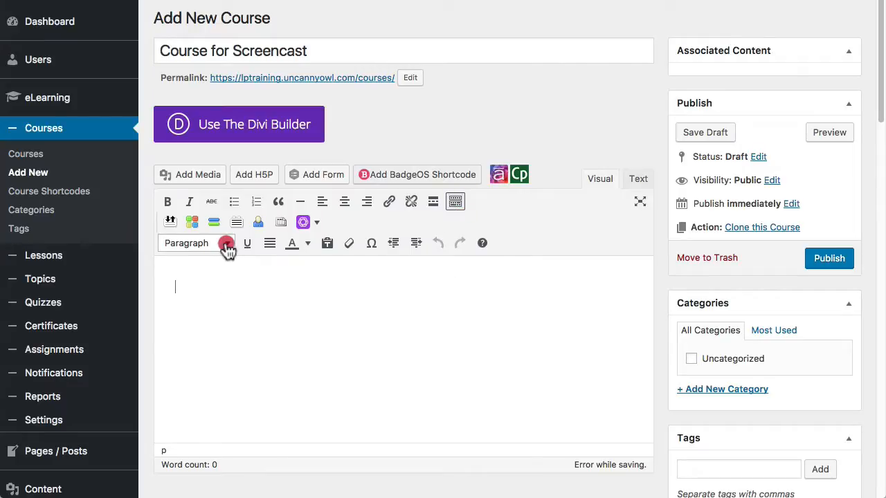
click(197, 243)
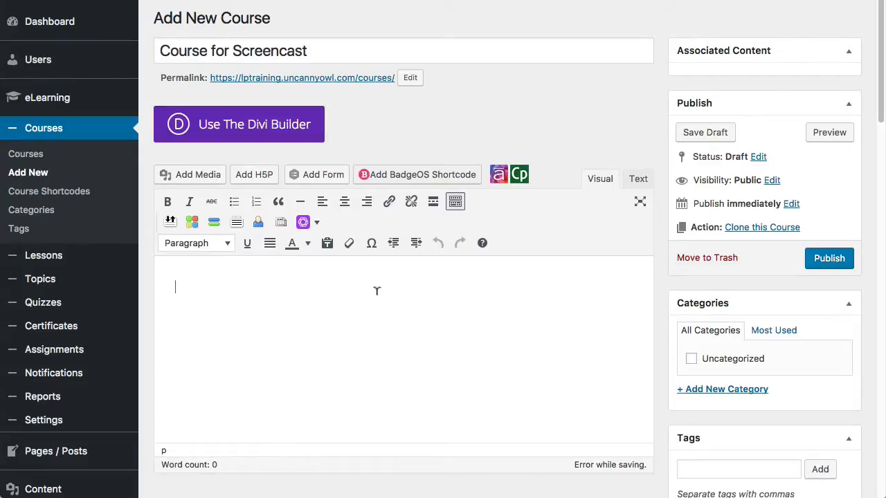
mouse_move(377, 290)
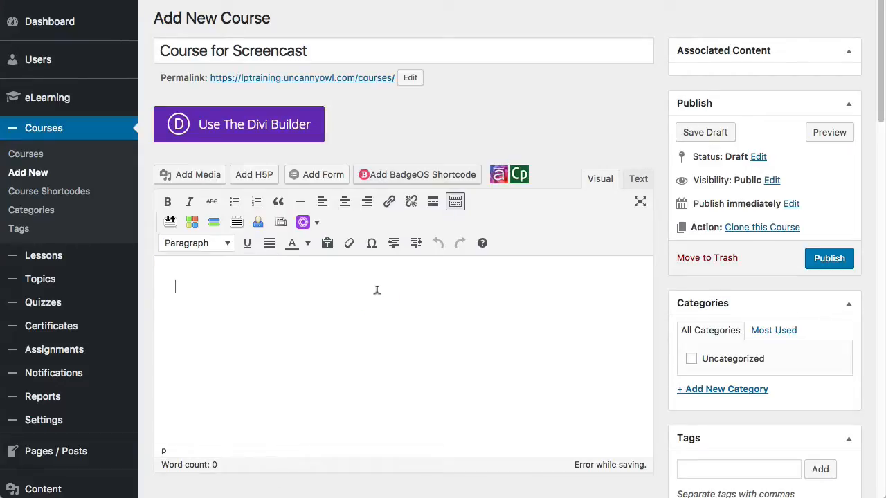
text(Welcome to the)
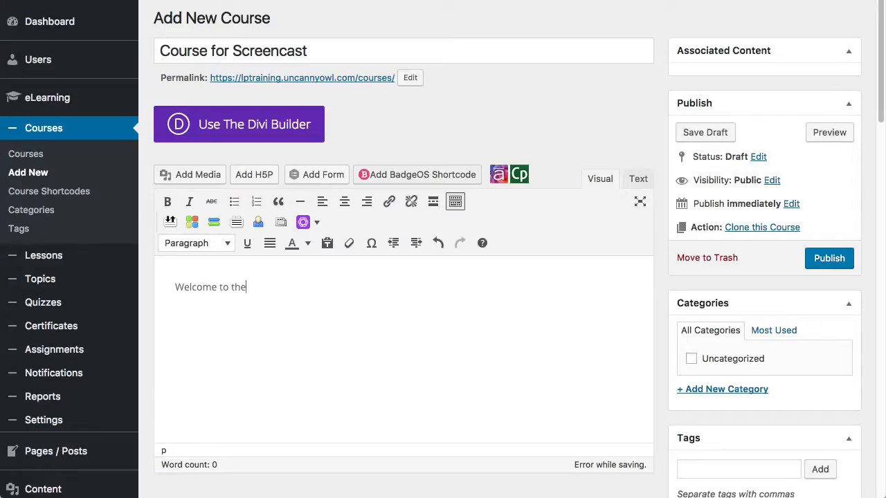
text(course. Please)
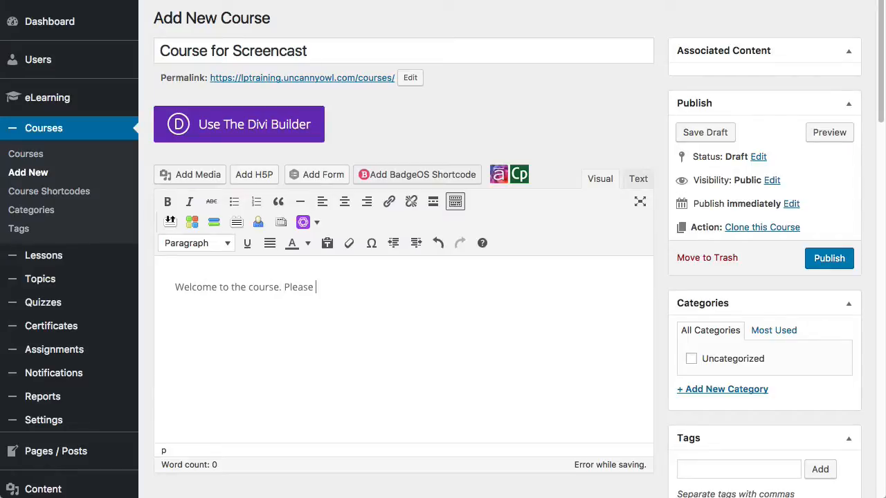
text(choose a lesson b)
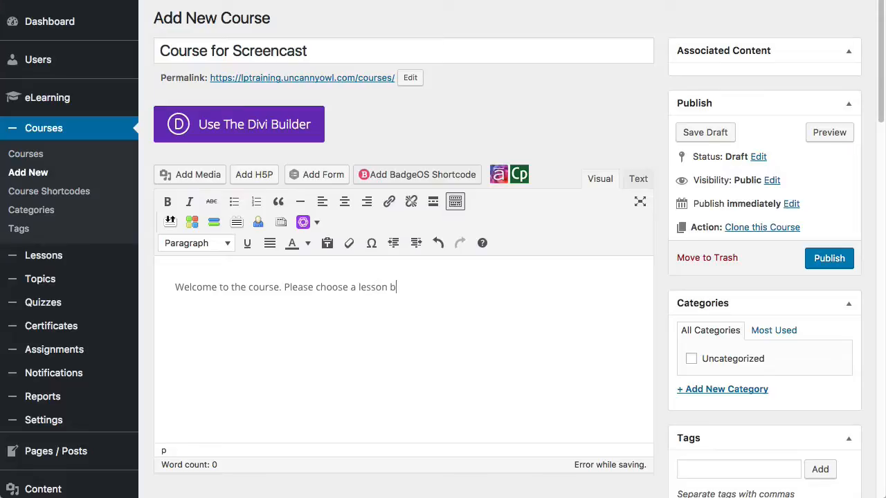
text(elow to begin.)
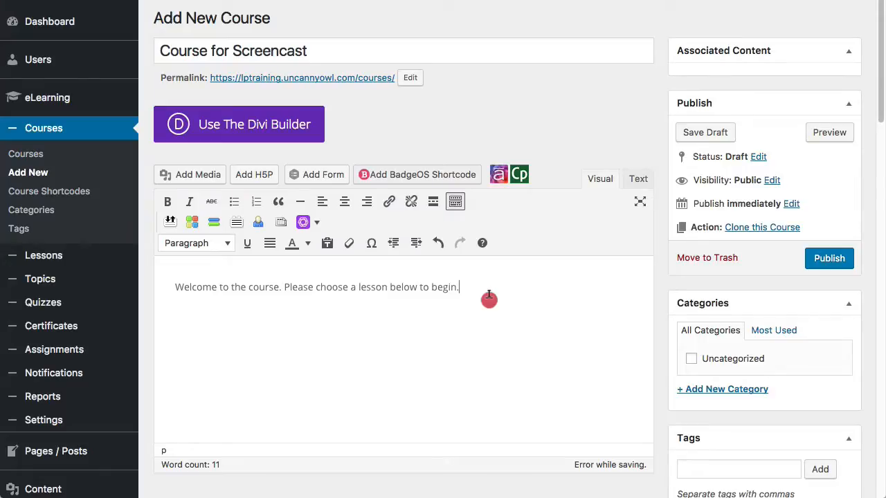
mouse_move(474, 310)
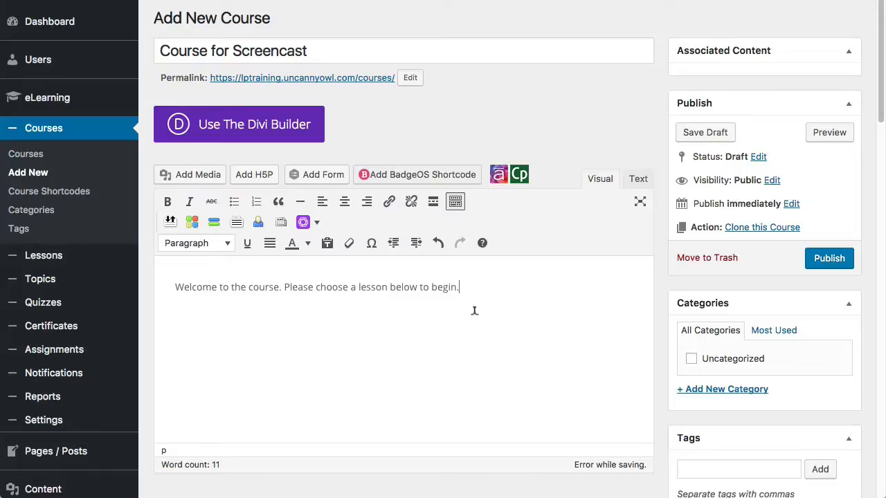
- Close the welcome message with [/student] and start a [visitor] block
click(705, 132)
text([student)
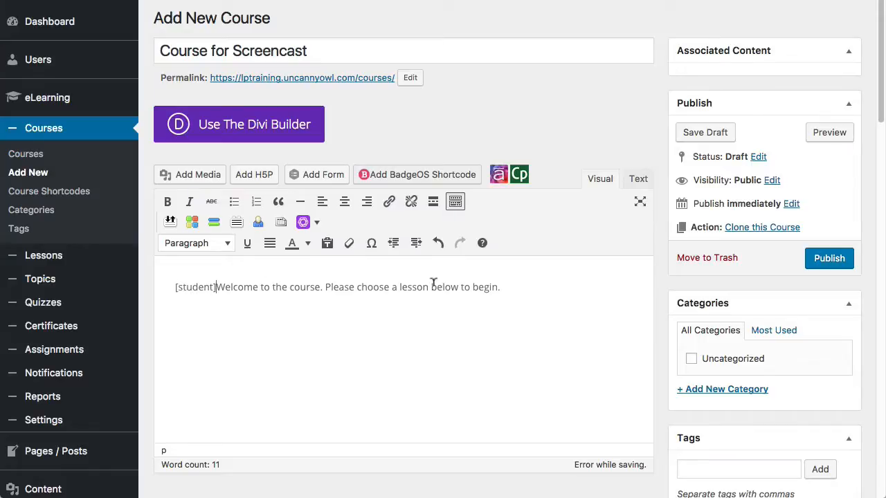
text([/st)
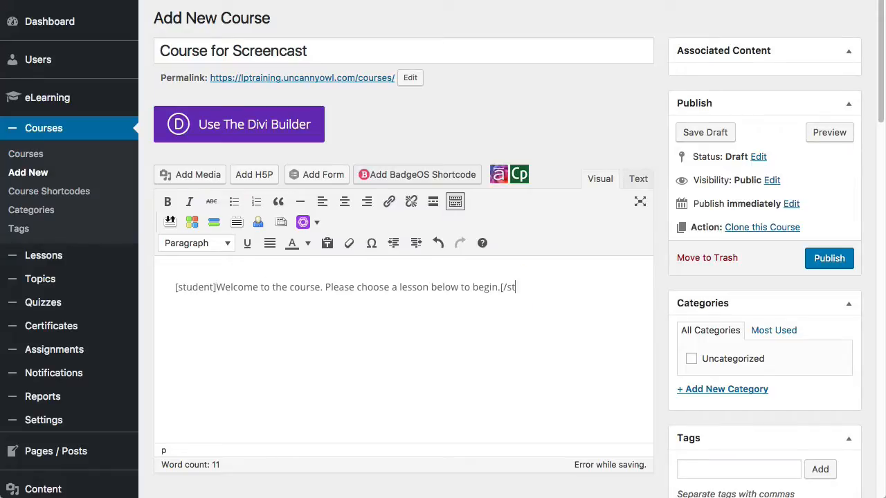
text(udent])
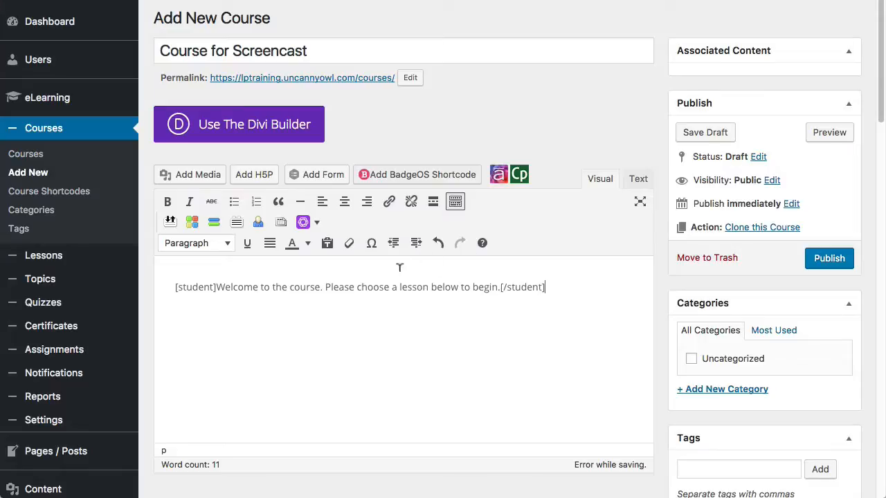
mouse_move(570, 281)
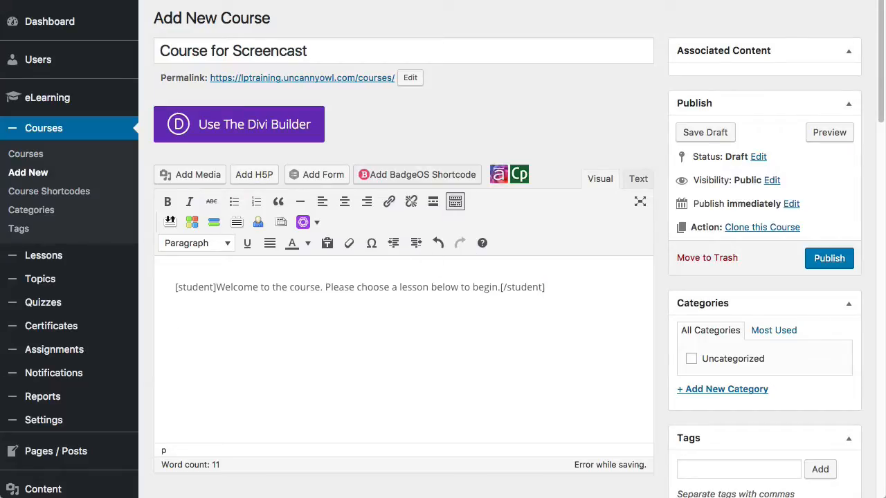
text([visitor])
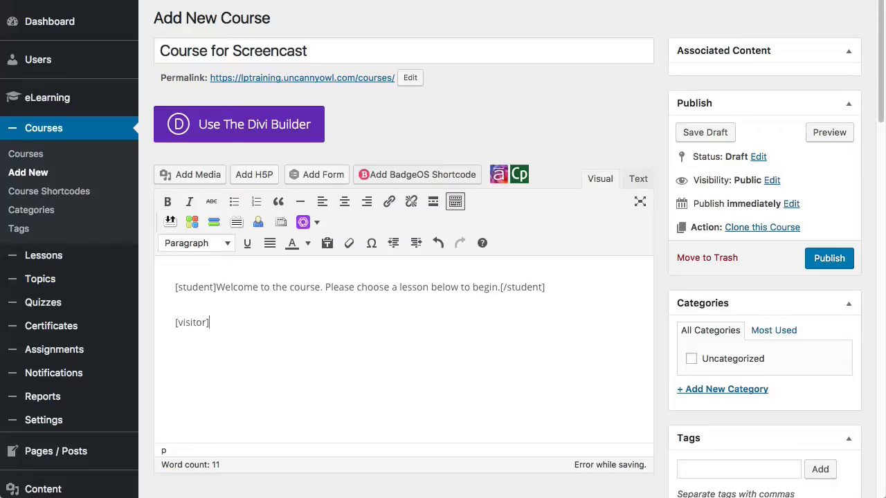
- Add the visitor line 'To access this course, you must be enrolled.'
text(To acce)
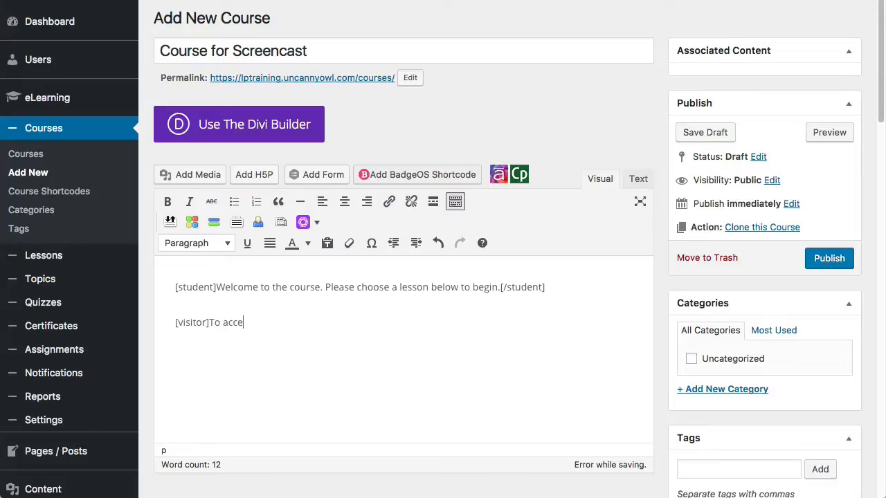
text(ss this course, you)
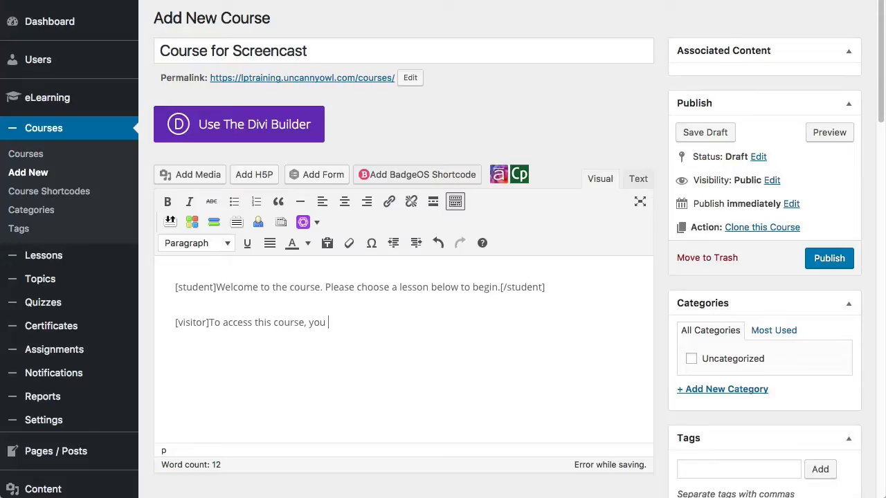
text(must be enrolled)
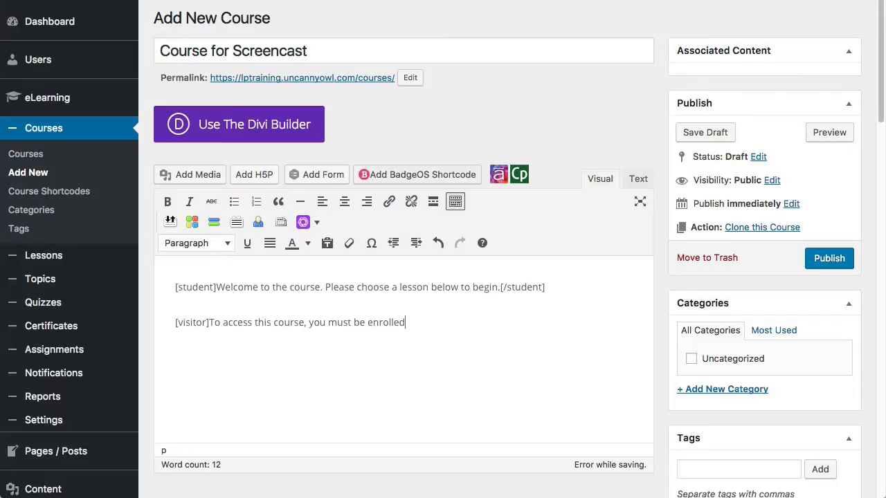
text(.)
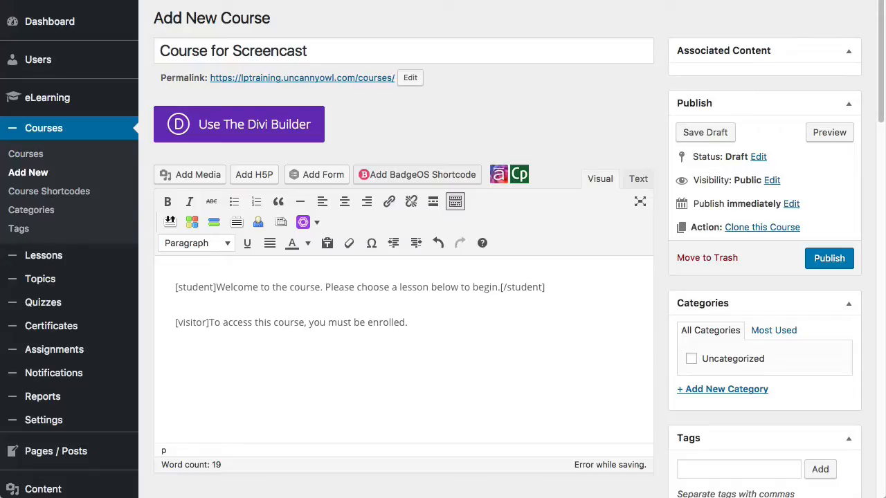
- Close the visitor block with [/visitor], correcting the mistyped tag
click(408, 322)
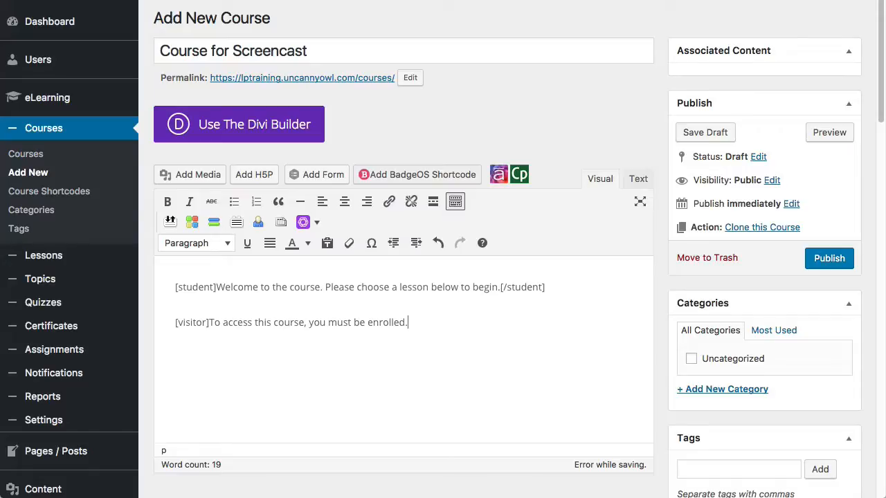
text([/visot)
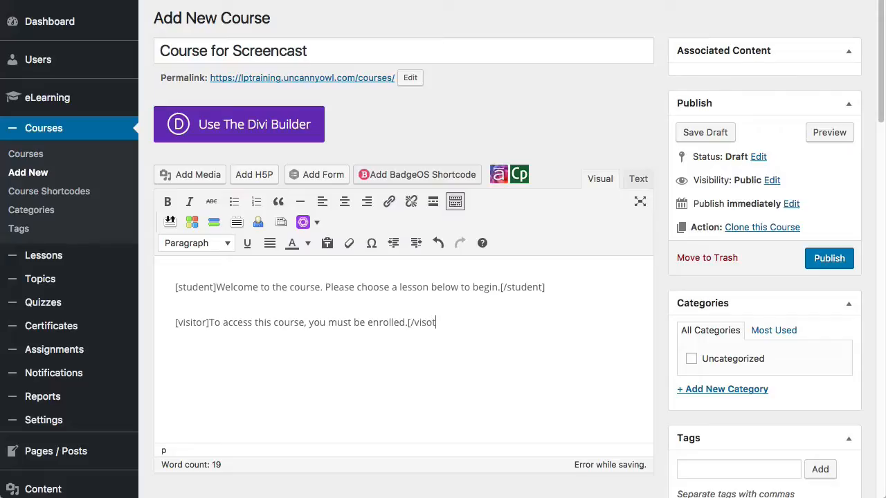
key(Backspace)
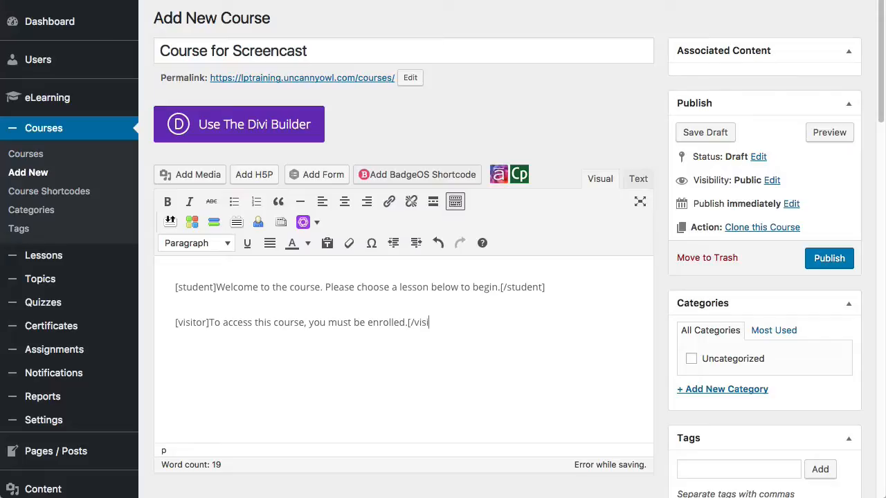
text(tor])
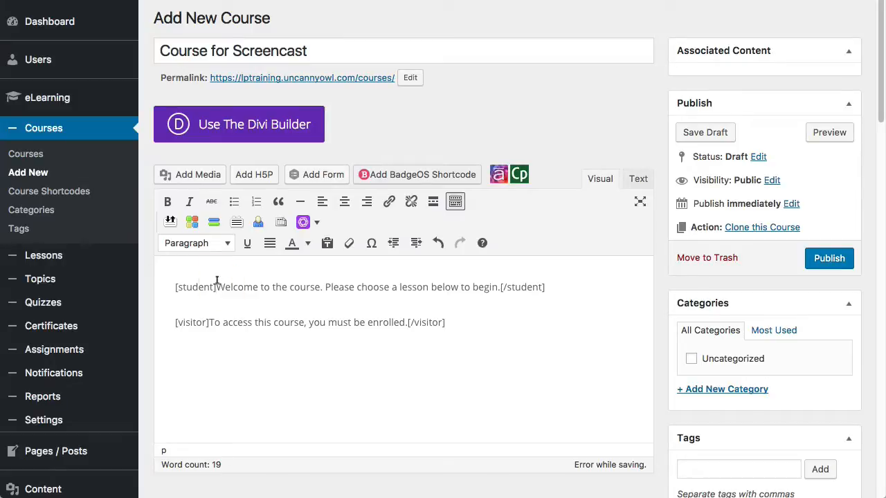
drag(216, 287, 496, 287)
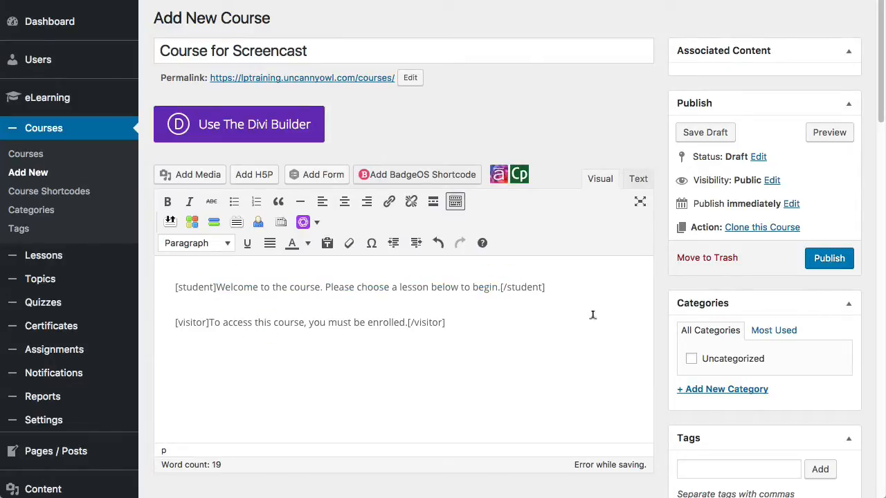
scroll(down, 3)
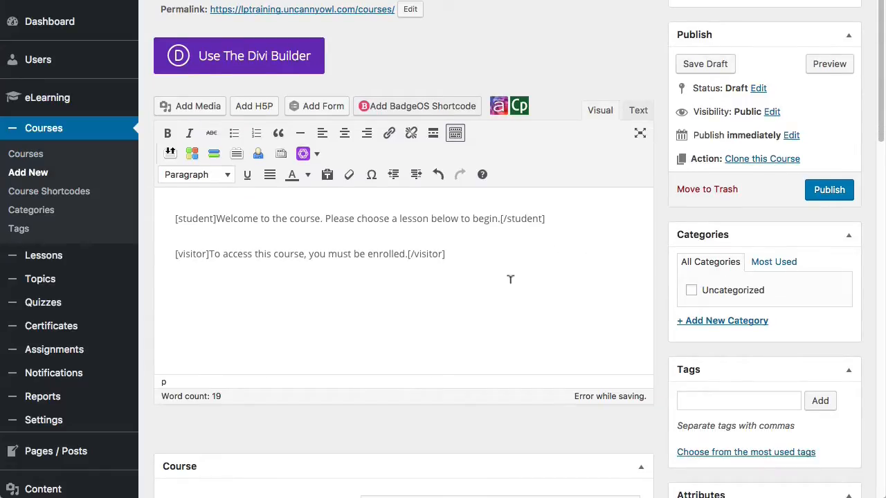
scroll(down, 3)
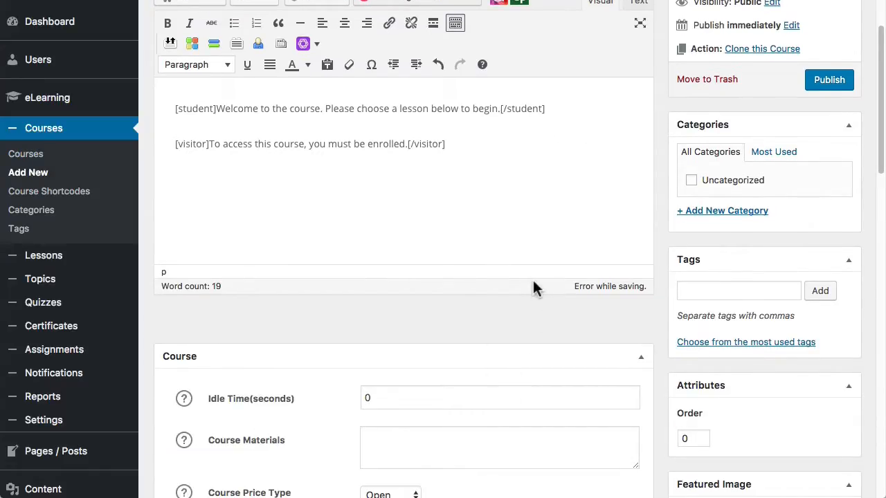
scroll(down, 3)
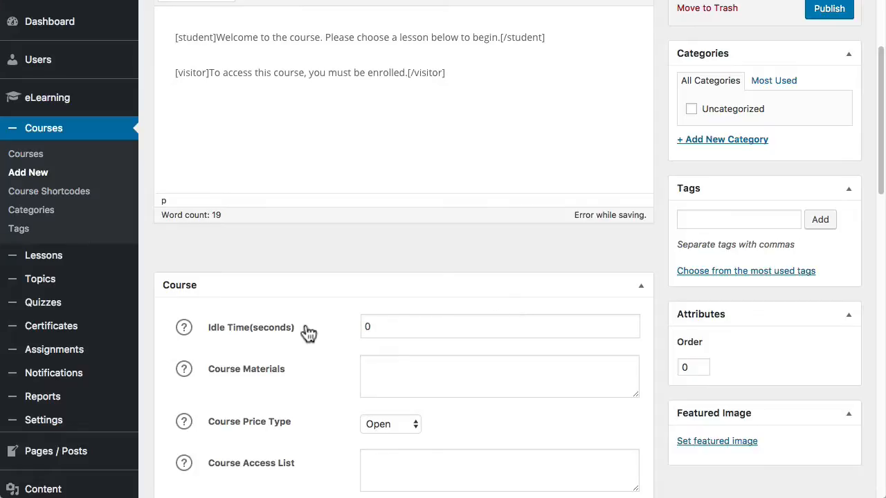
scroll(down, 3)
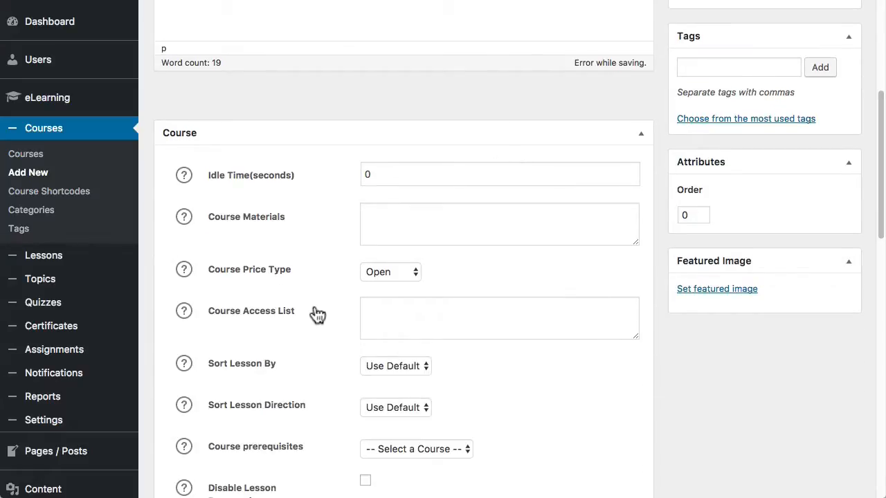
mouse_move(524, 254)
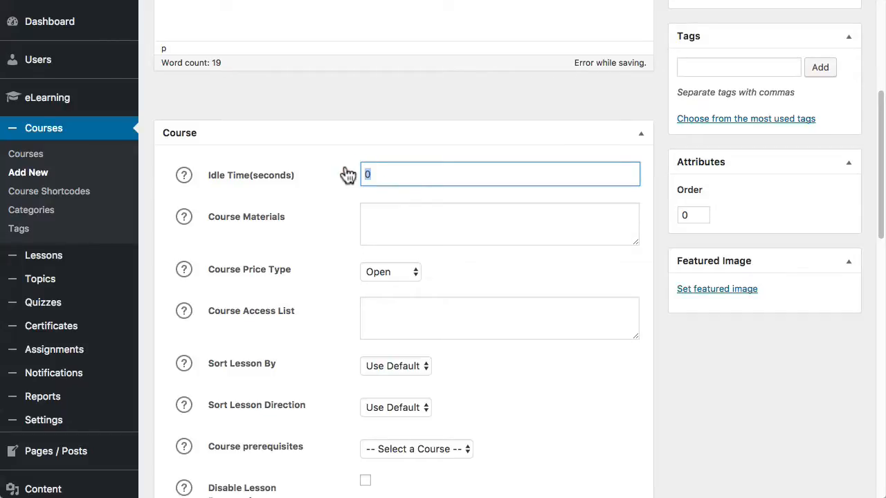
scroll(down, 3)
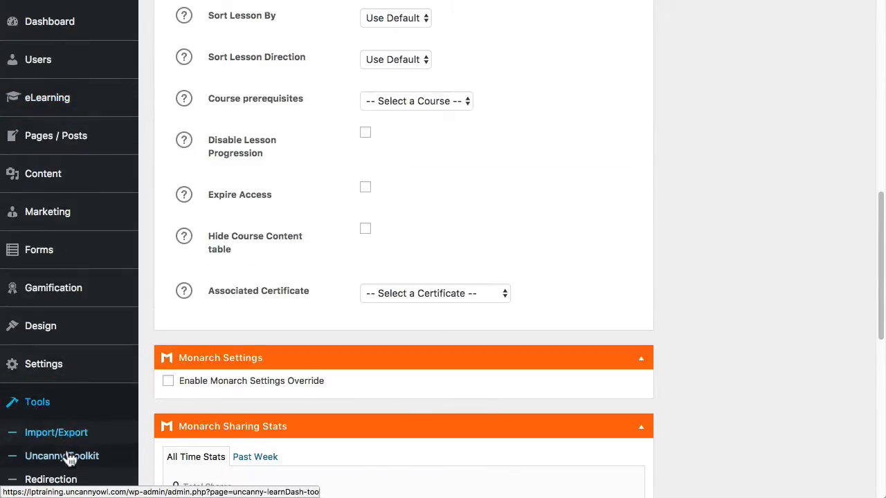
mouse_move(577, 297)
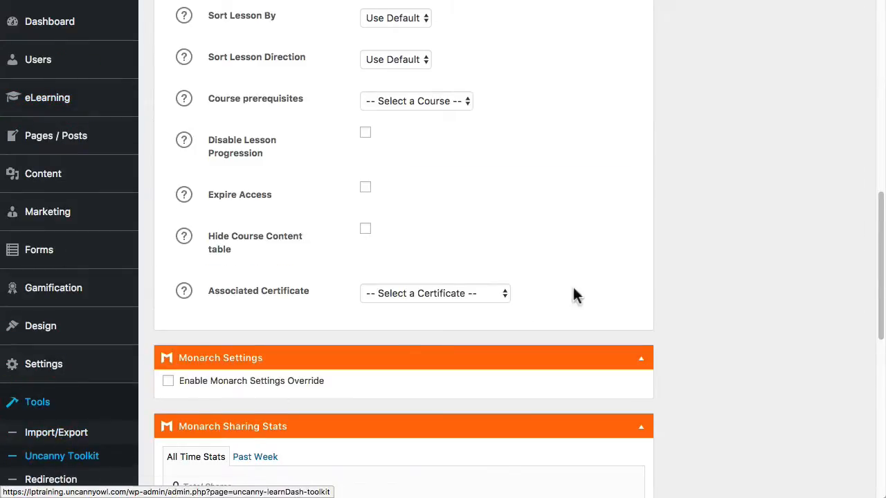
- Leave Idle Time (seconds) and Course Materials empty, returning to Course Price Type
scroll(up, 3)
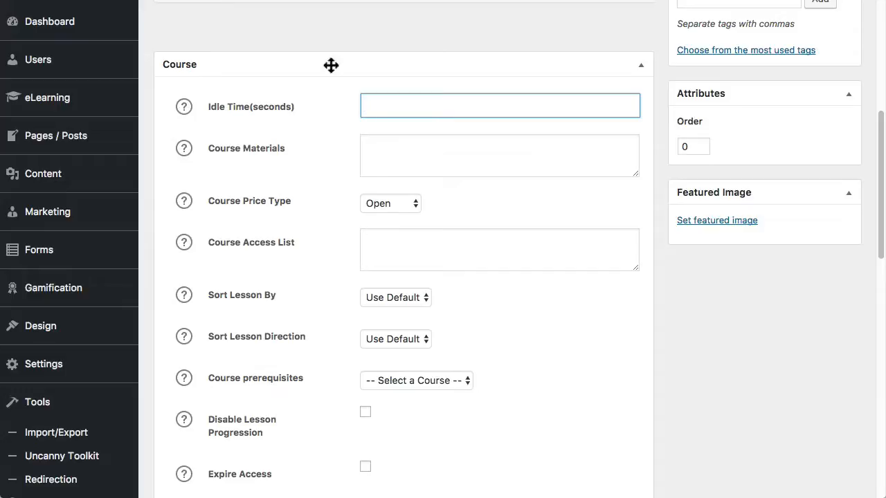
click(499, 155)
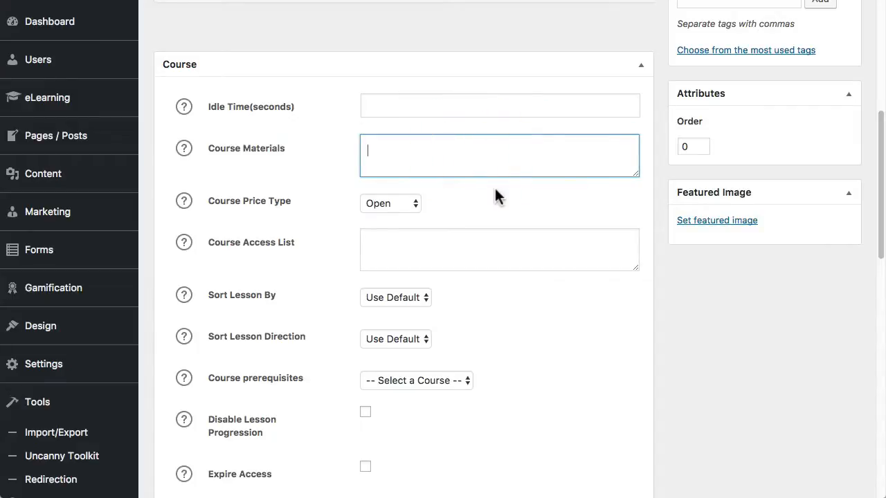
mouse_move(508, 187)
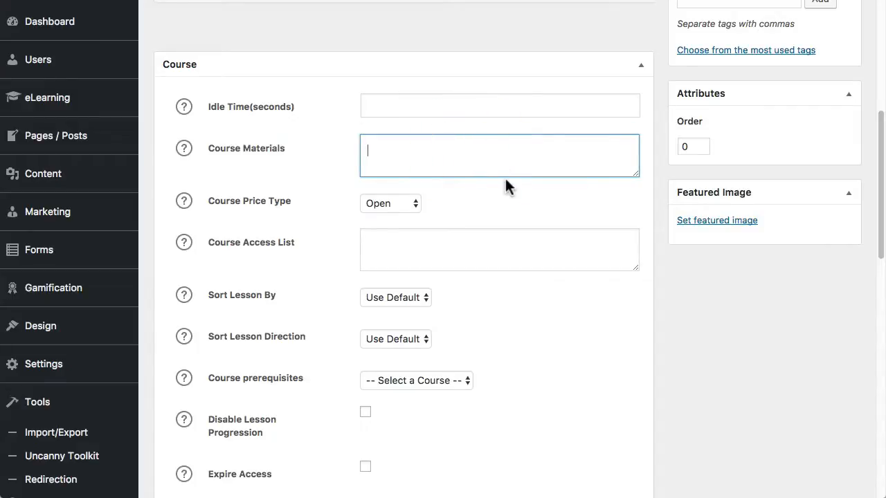
mouse_move(472, 153)
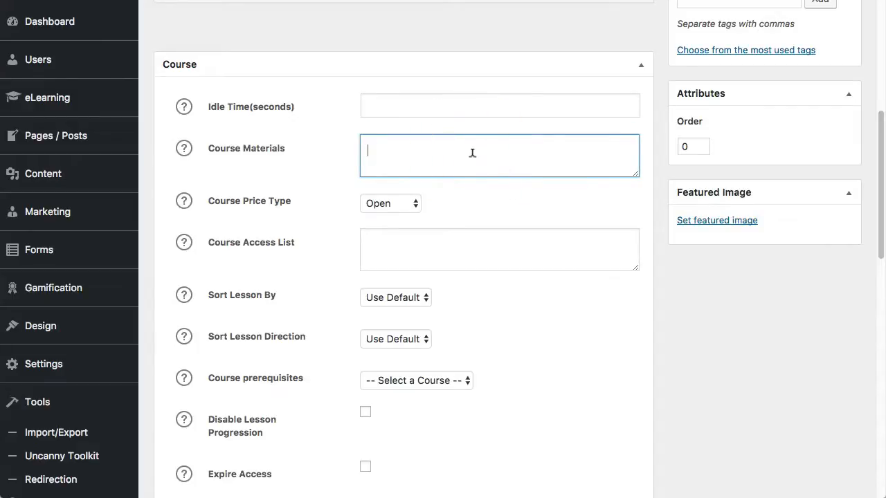
scroll(up, 3)
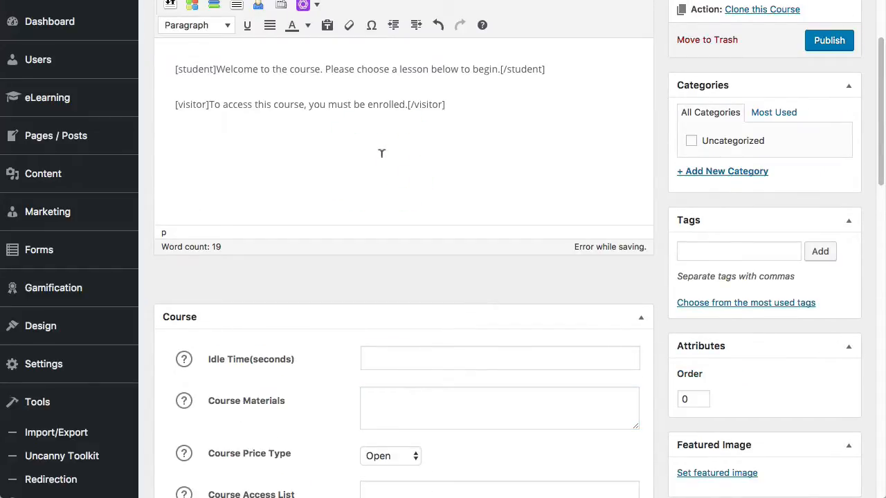
scroll(down, 3)
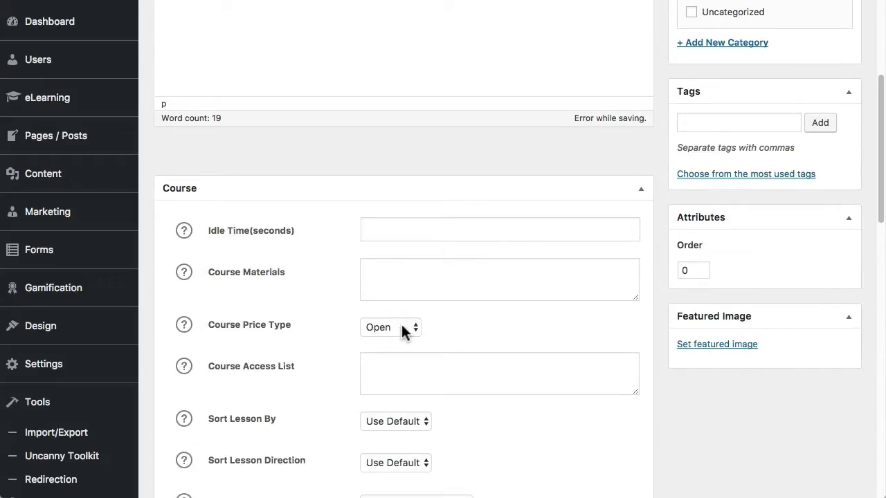
- Review Course Price Type options (Open, Closed, Free, Buy Now, Recurring) and keep Open
click(390, 327)
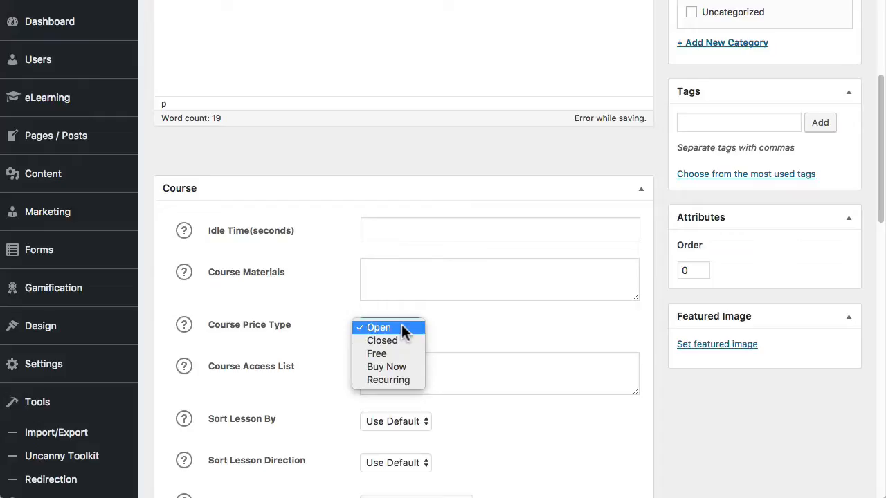
mouse_move(377, 354)
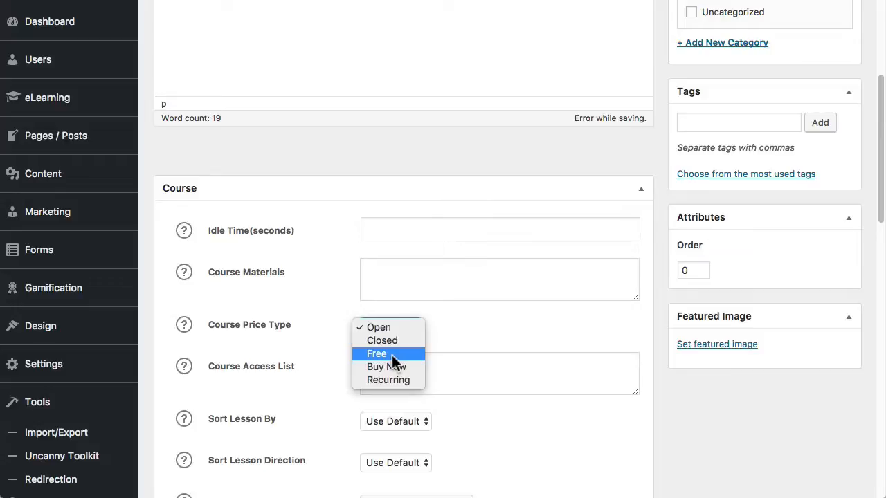
mouse_move(396, 357)
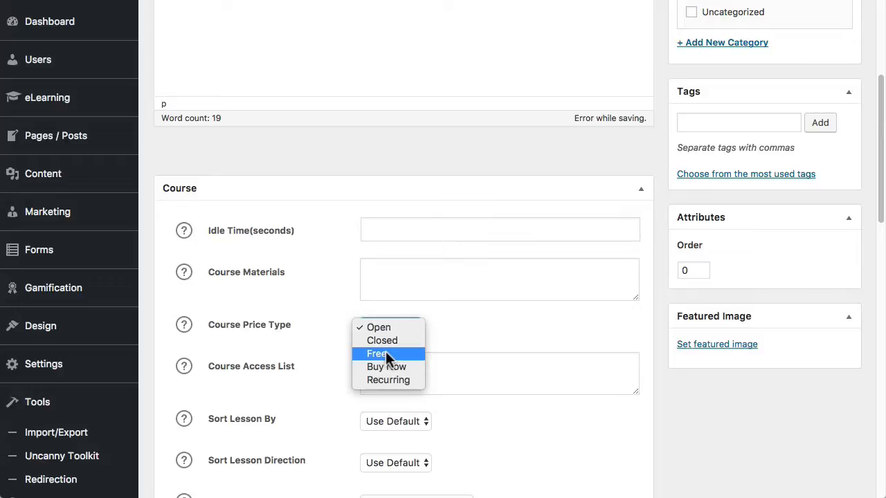
mouse_move(381, 340)
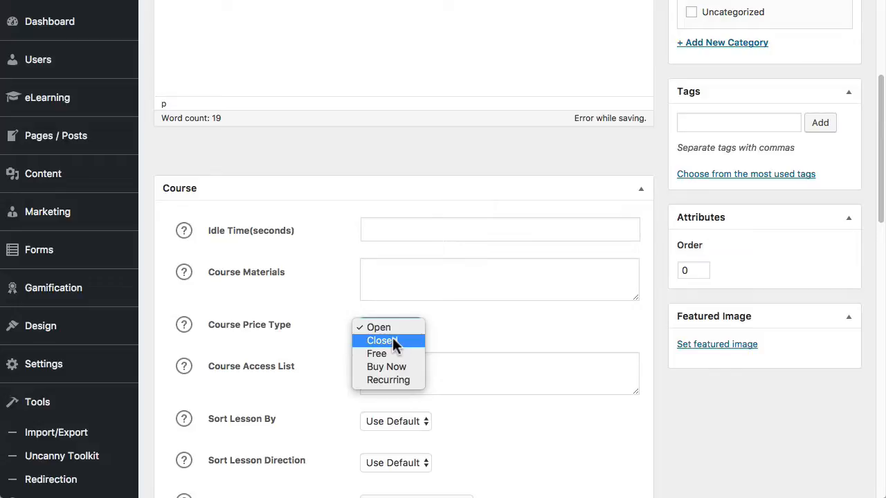
mouse_move(376, 354)
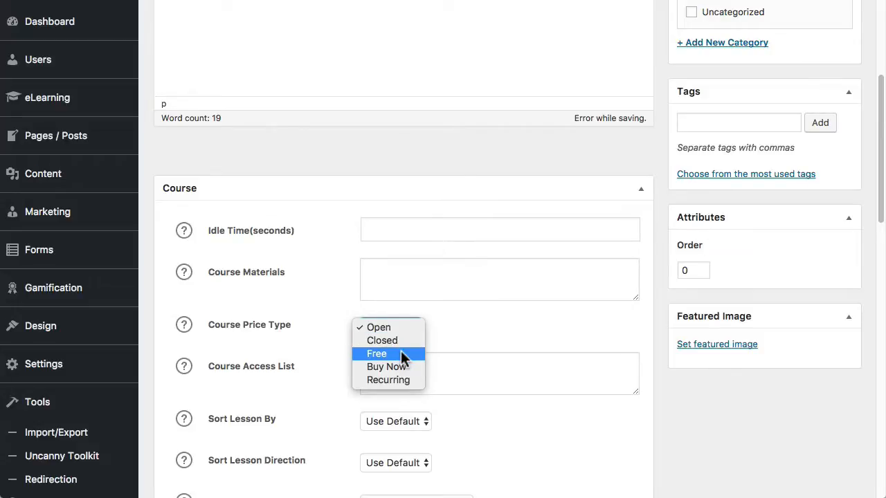
mouse_move(386, 367)
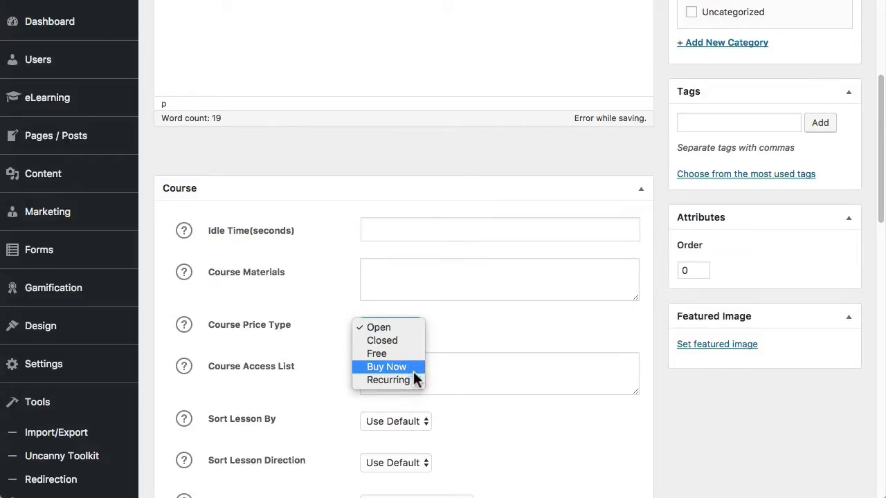
mouse_move(412, 378)
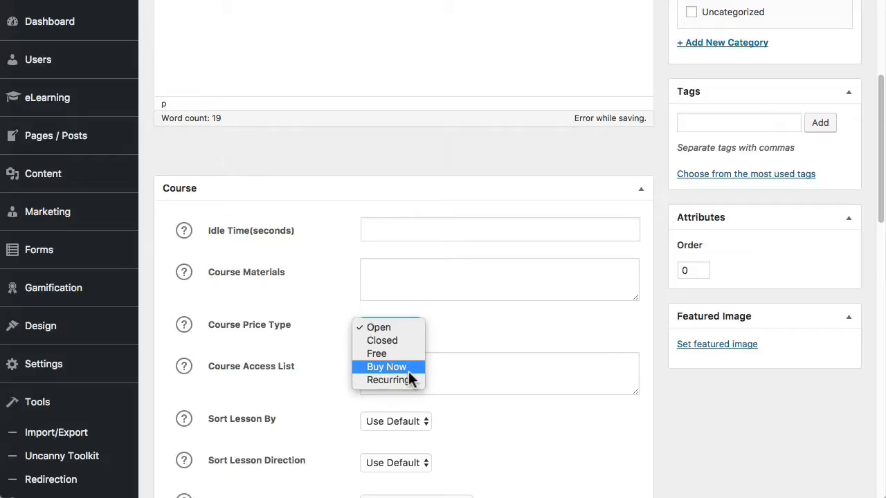
click(378, 328)
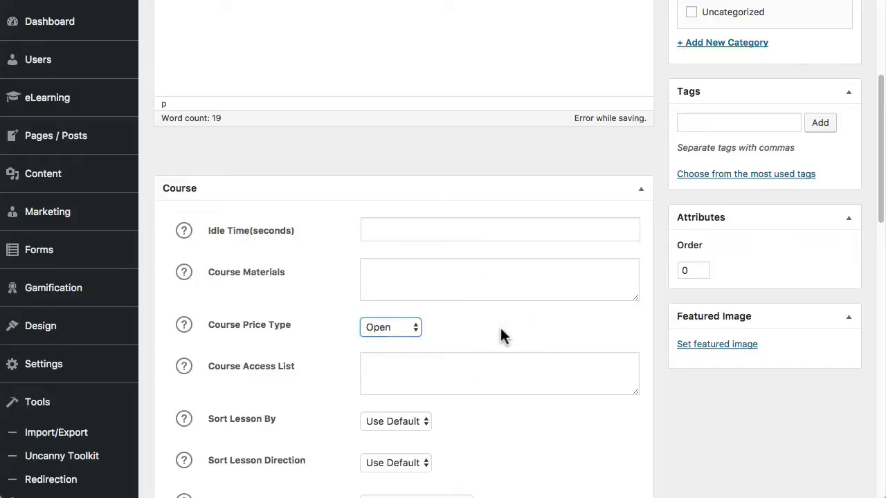
- Set Sort Lesson By to Menu Order and Sort Lesson Direction to Ascending
click(498, 373)
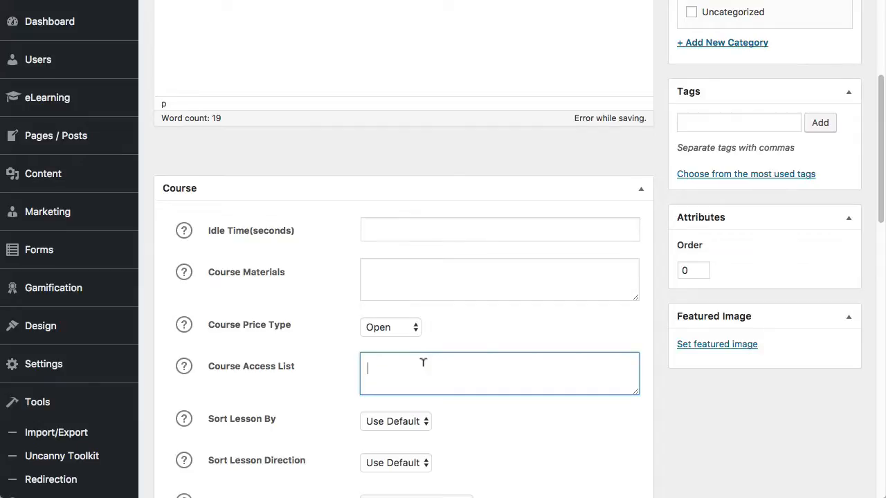
mouse_move(448, 366)
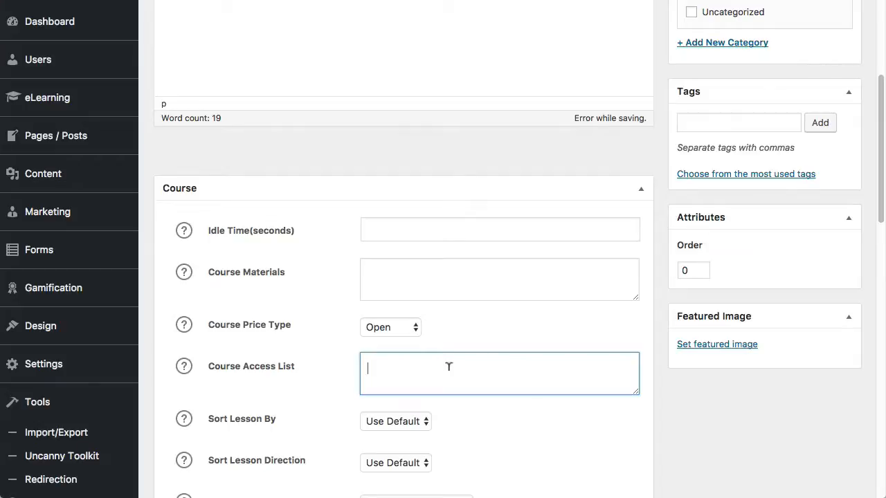
mouse_move(546, 336)
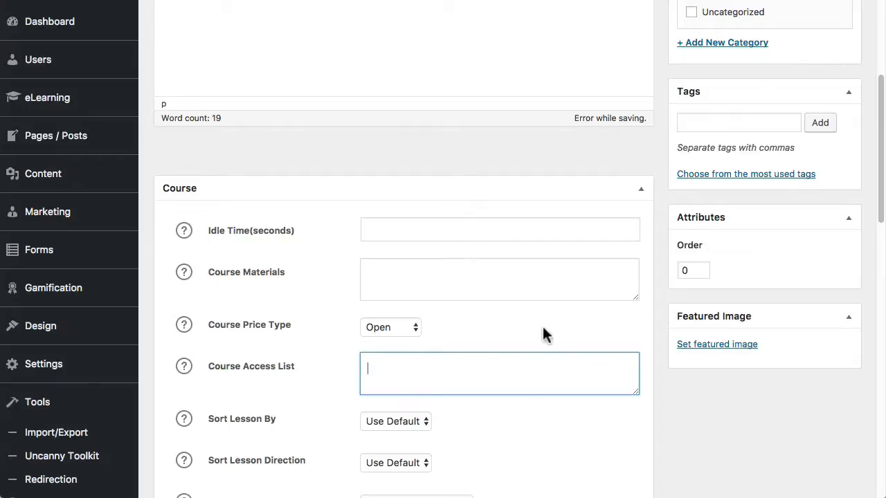
scroll(down, 3)
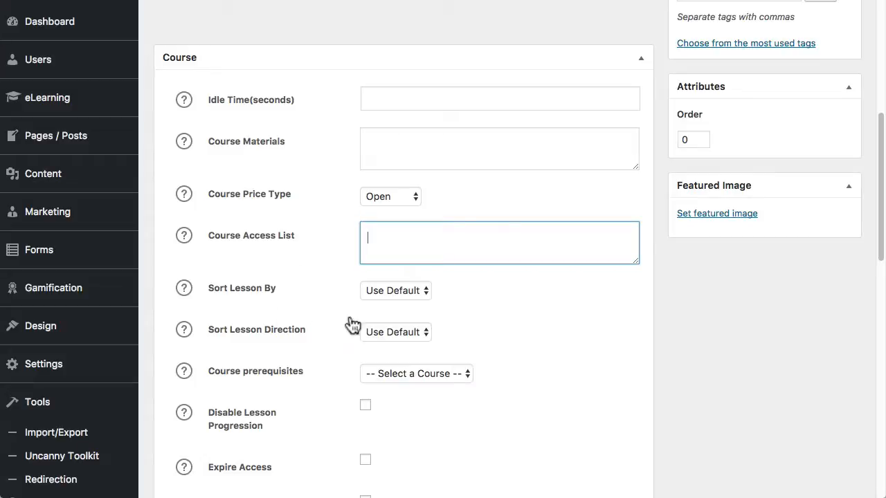
click(395, 290)
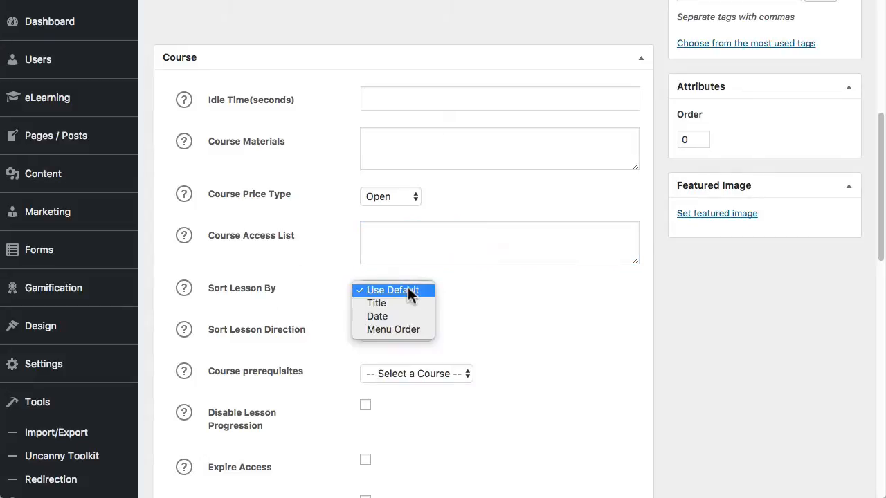
mouse_move(393, 329)
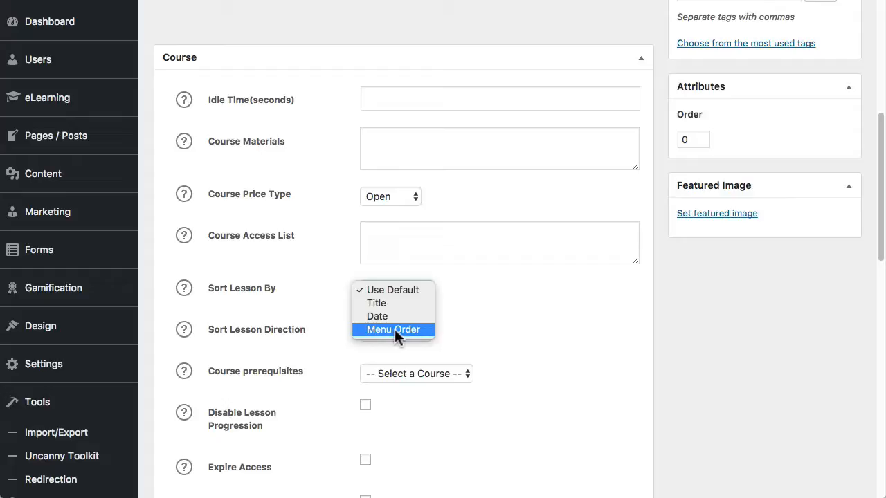
click(393, 330)
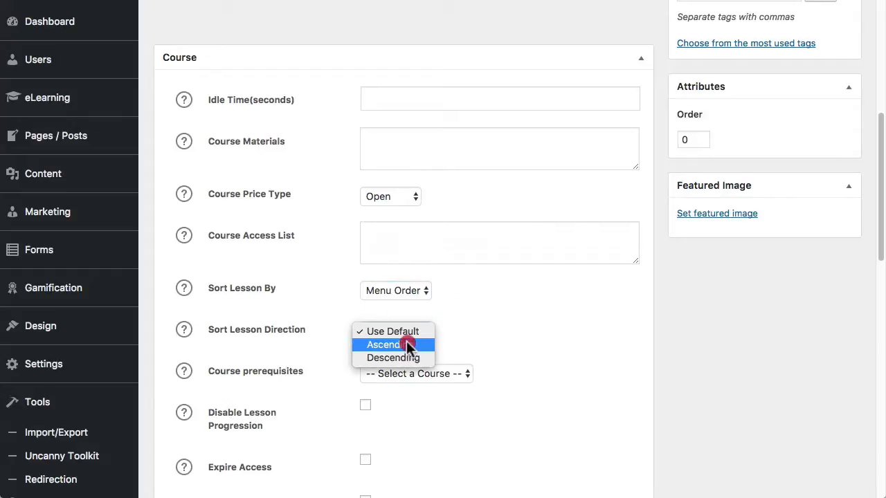
click(386, 344)
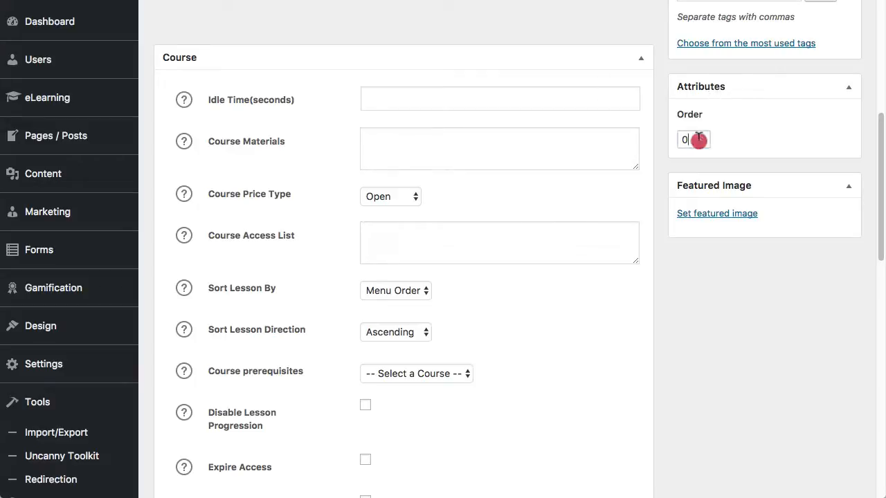
click(693, 140)
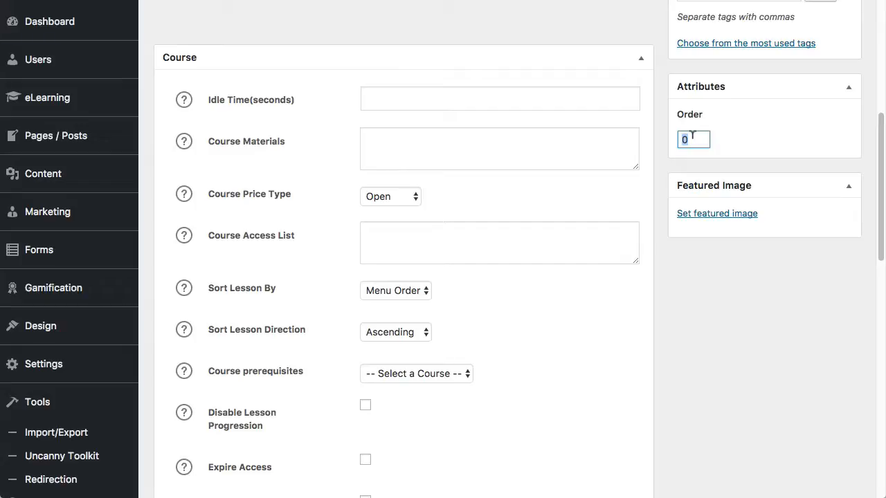
mouse_move(406, 300)
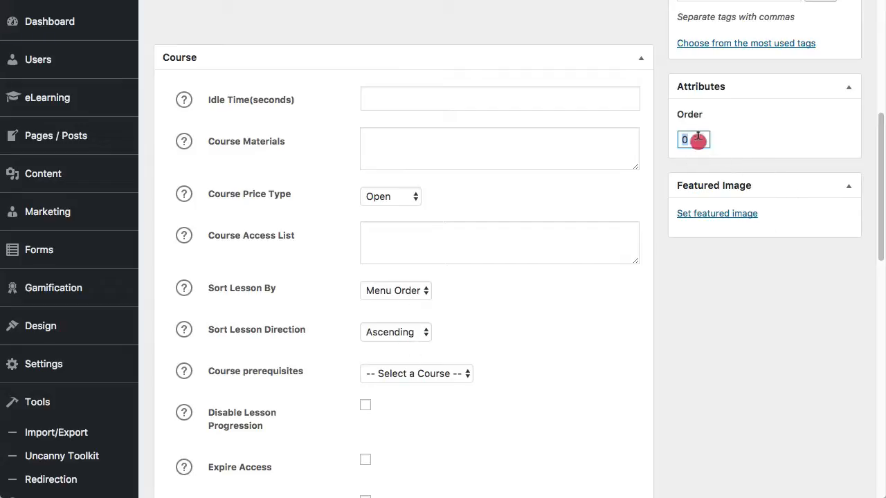
mouse_move(598, 334)
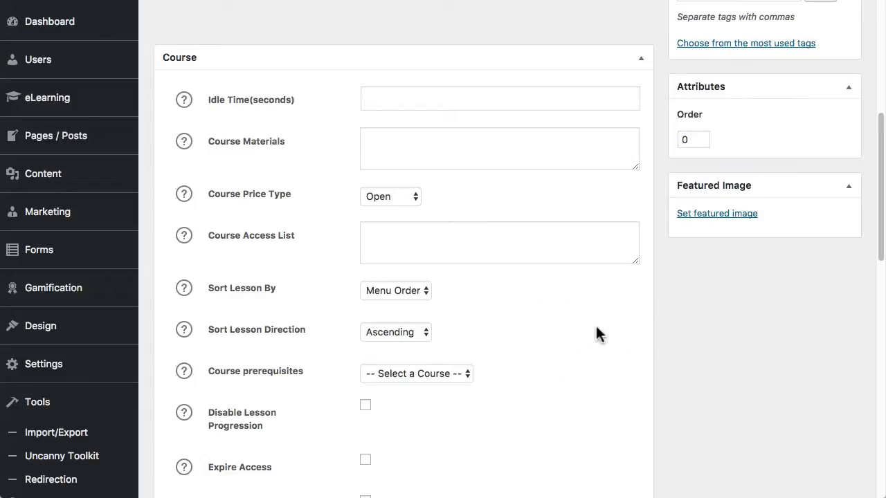
mouse_move(543, 390)
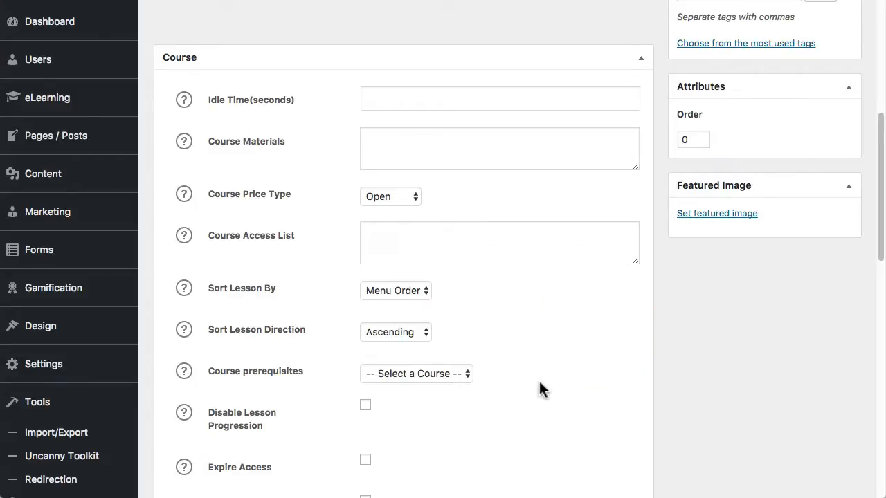
click(416, 374)
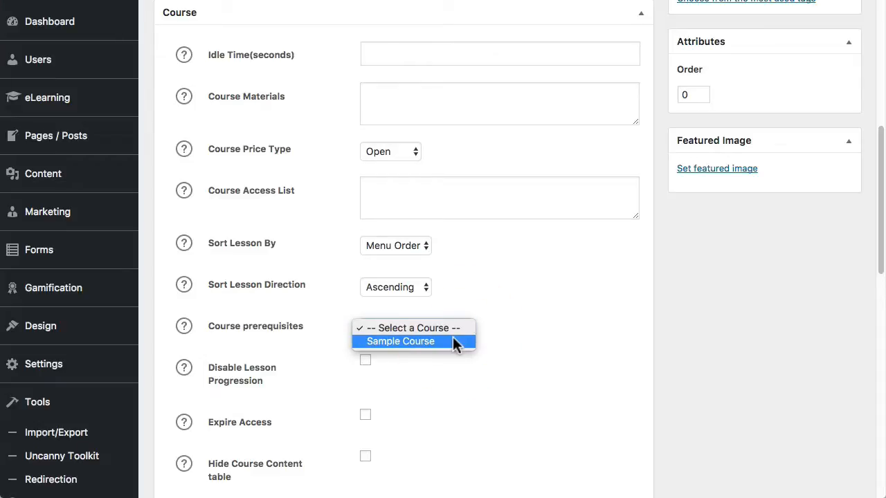
click(415, 328)
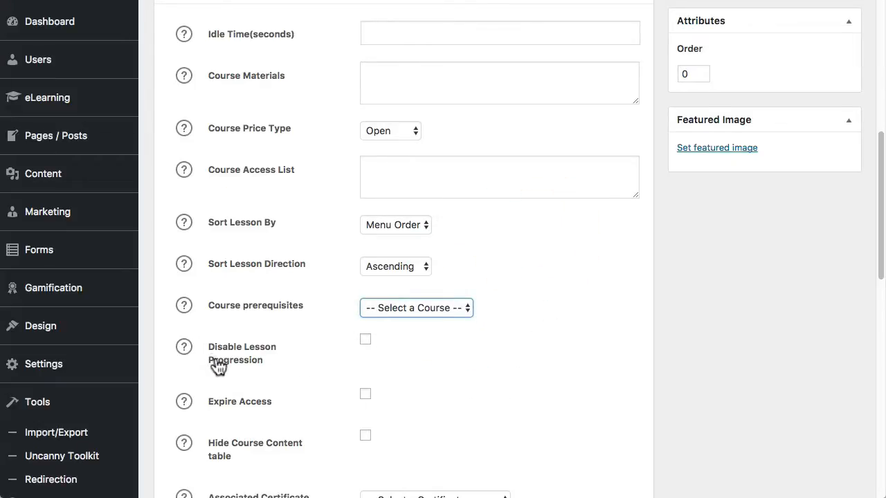
mouse_move(242, 373)
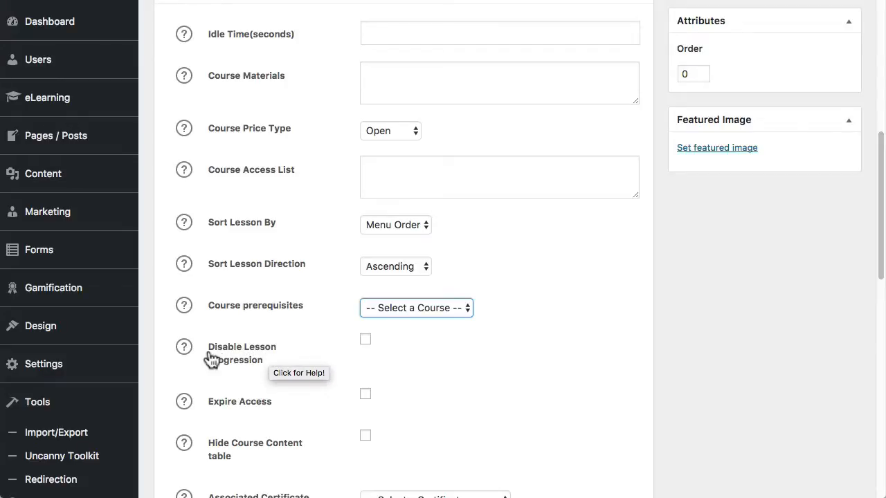
mouse_move(267, 358)
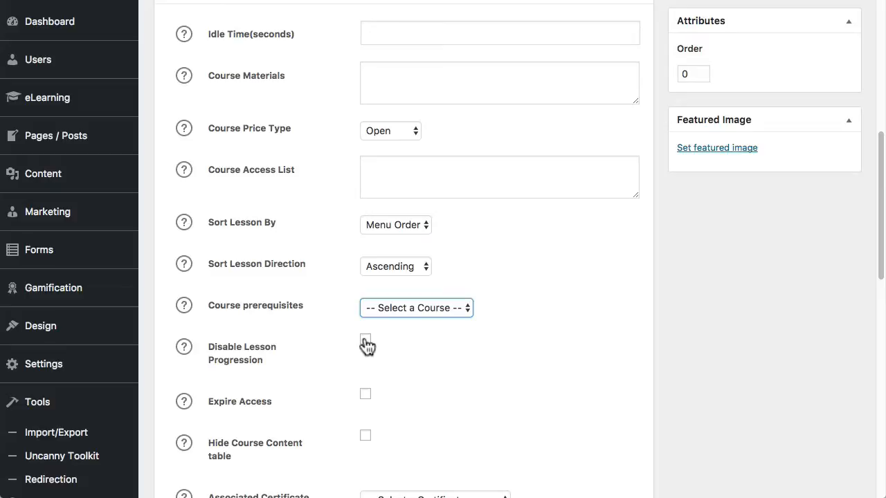
click(364, 393)
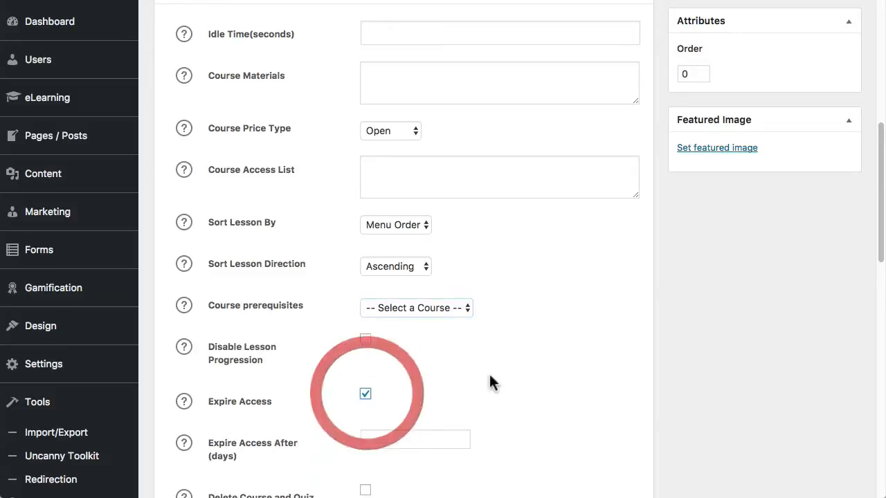
scroll(down, 3)
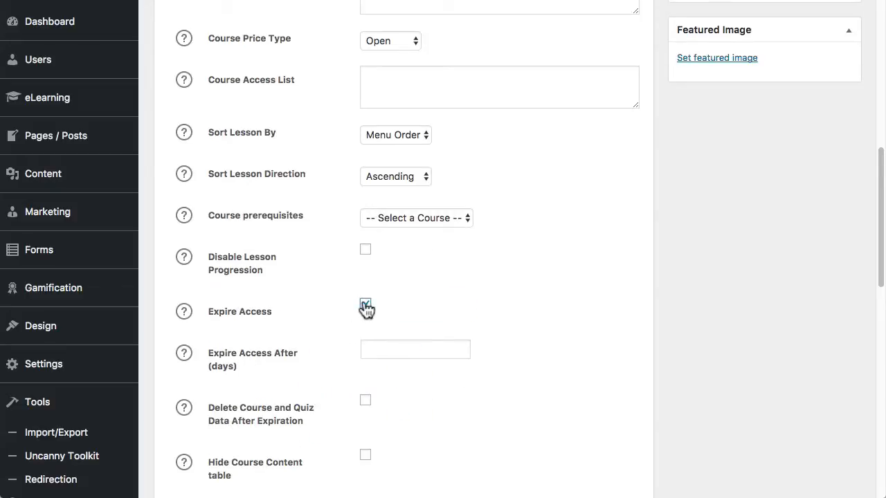
click(364, 307)
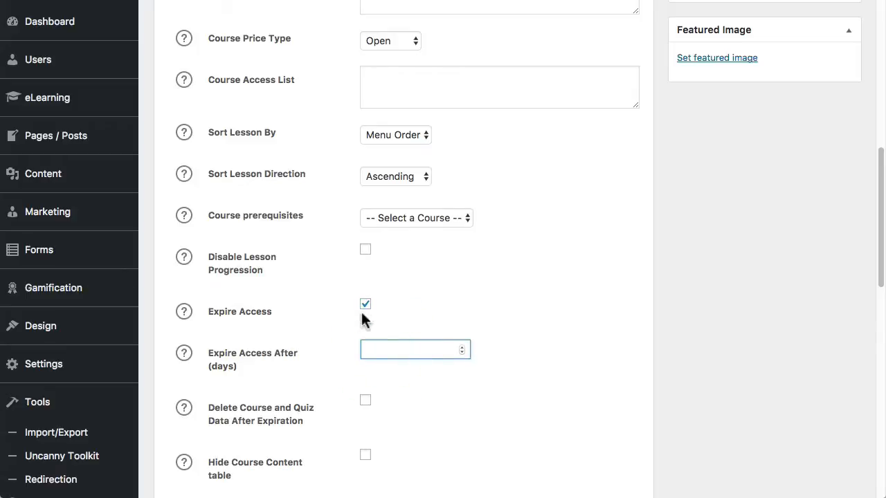
click(364, 304)
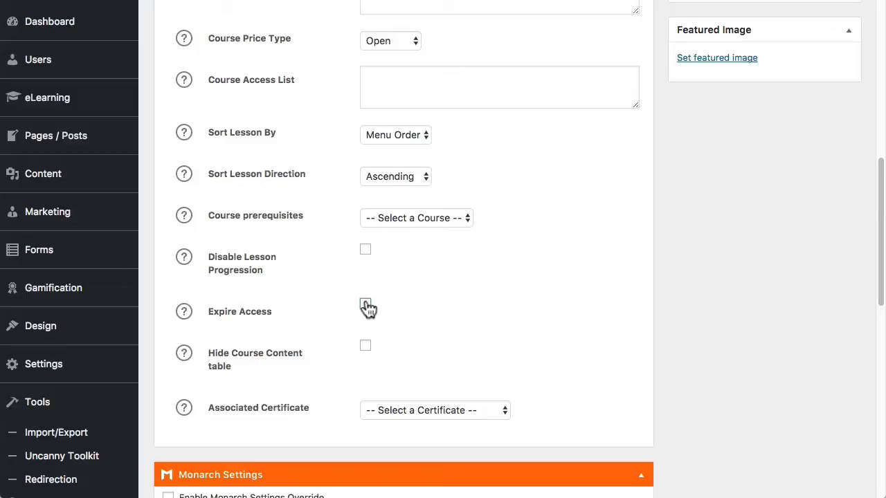
mouse_move(470, 280)
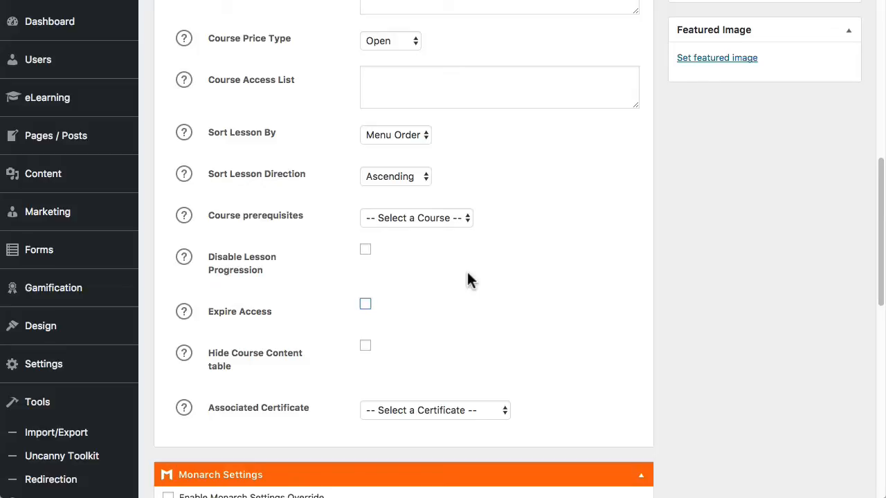
mouse_move(581, 398)
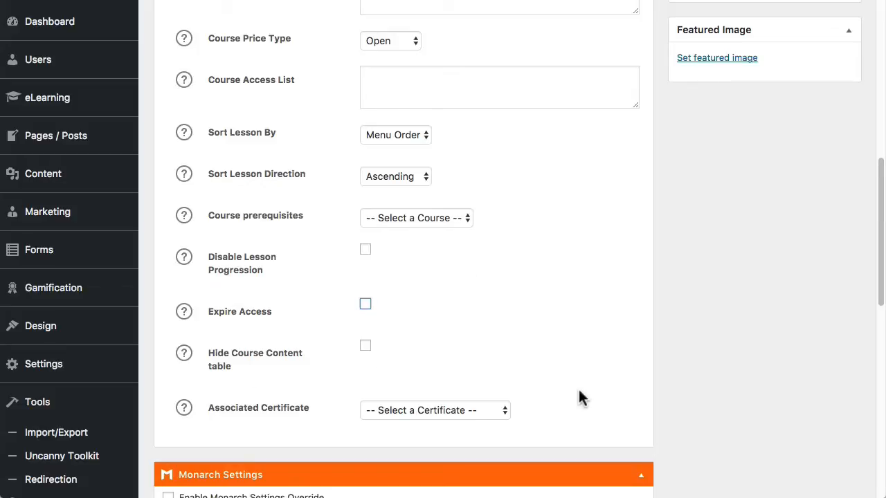
scroll(down, 3)
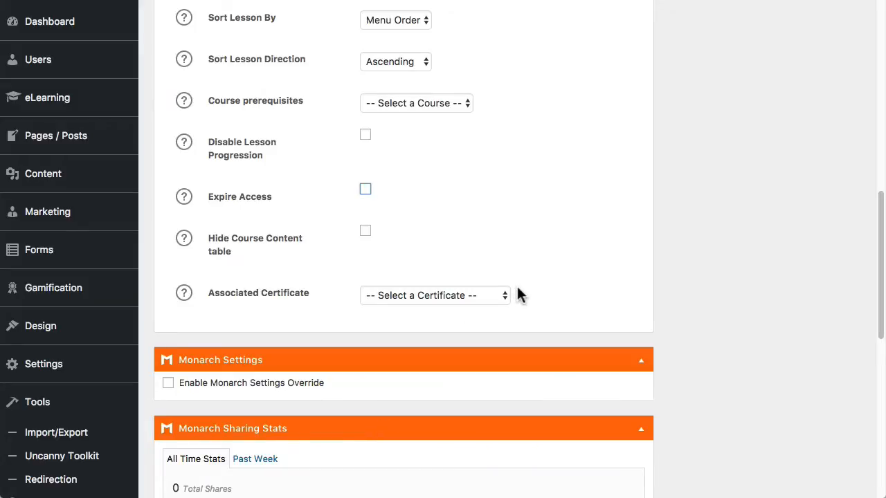
click(434, 296)
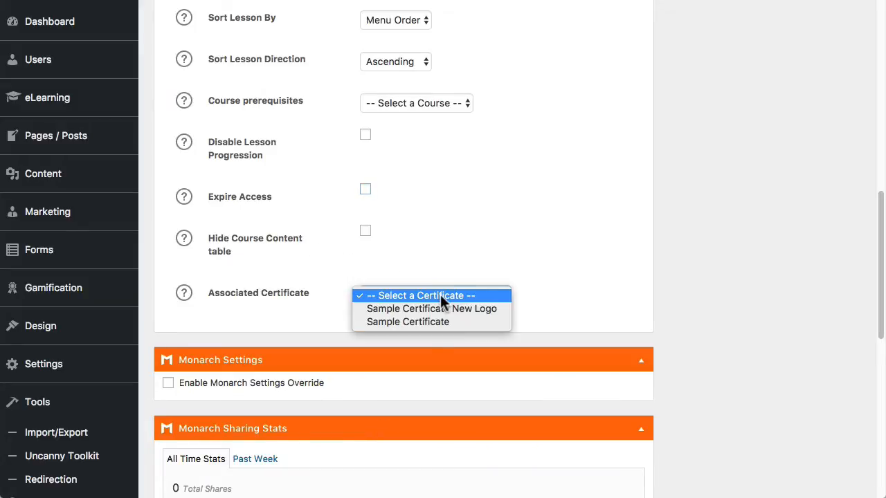
mouse_move(443, 308)
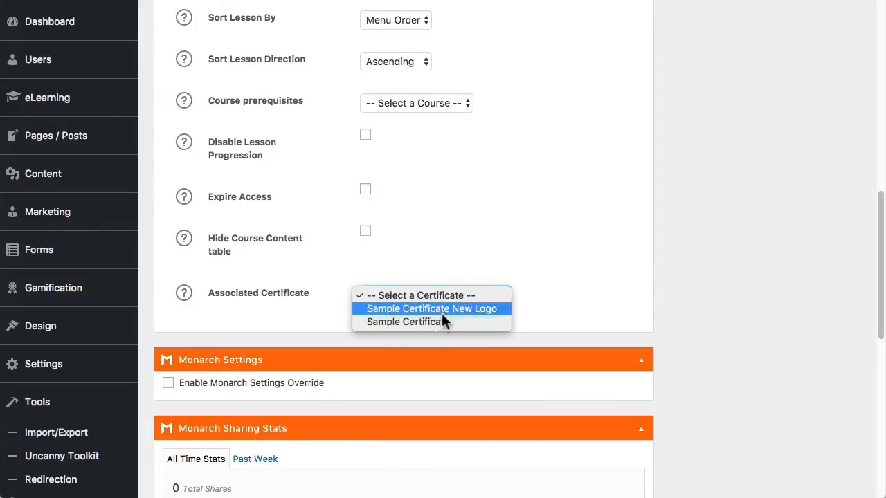
click(429, 296)
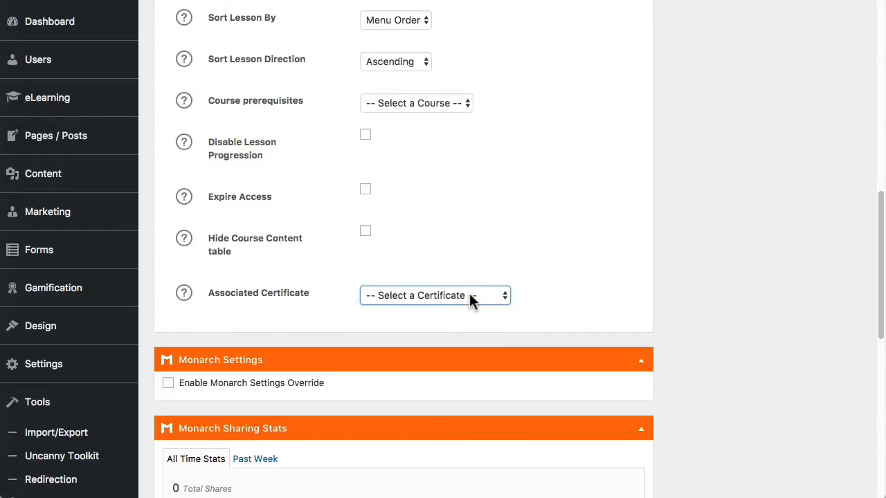
mouse_move(571, 290)
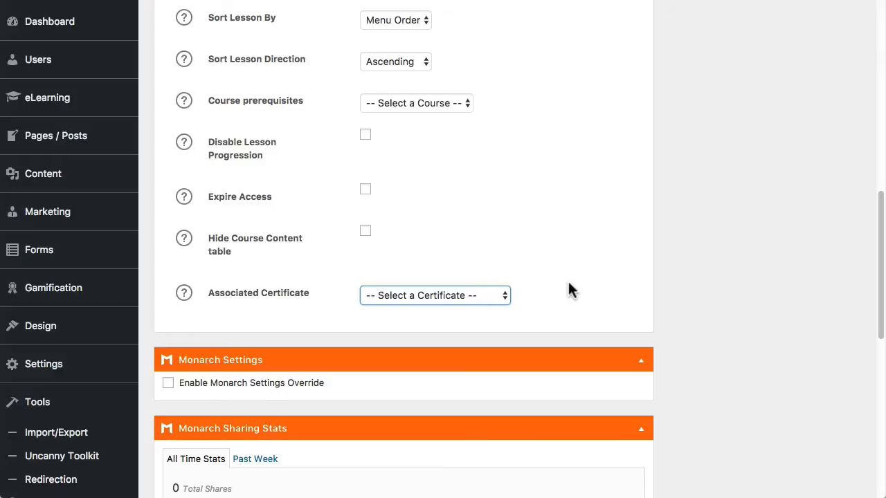
- Publish 'Course for Screencast' and follow its permalink to the live page
scroll(up, 3)
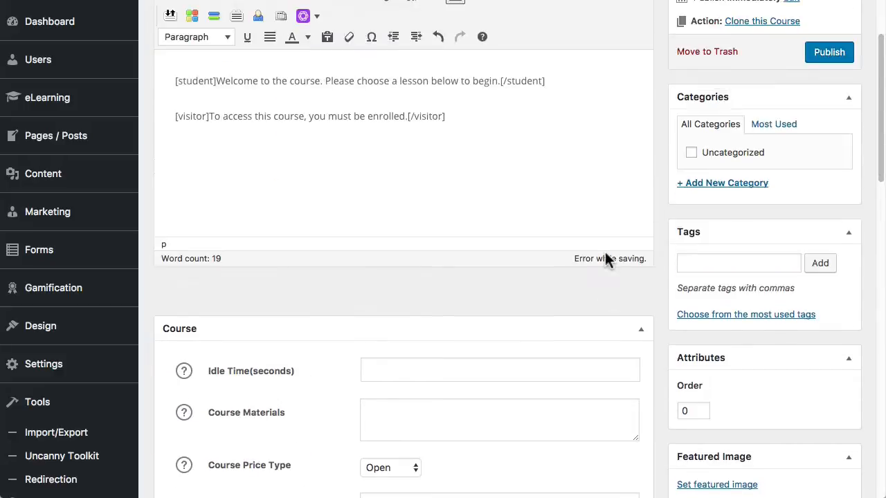
scroll(up, 3)
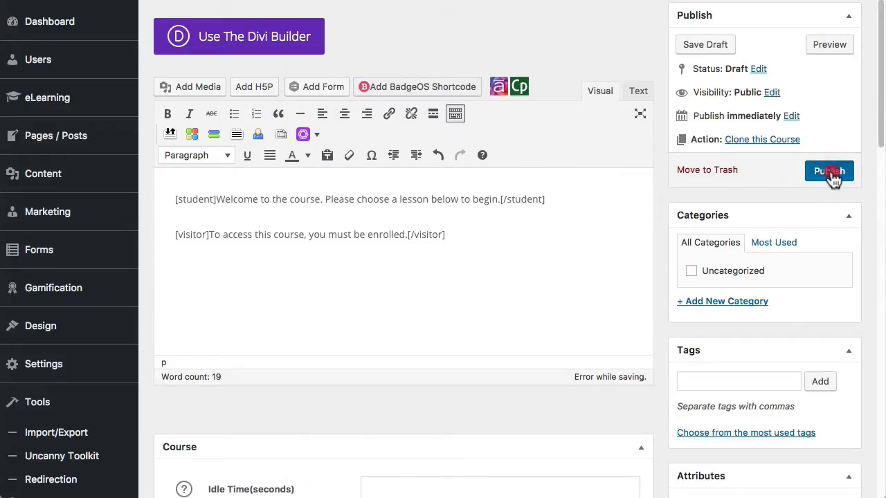
click(829, 171)
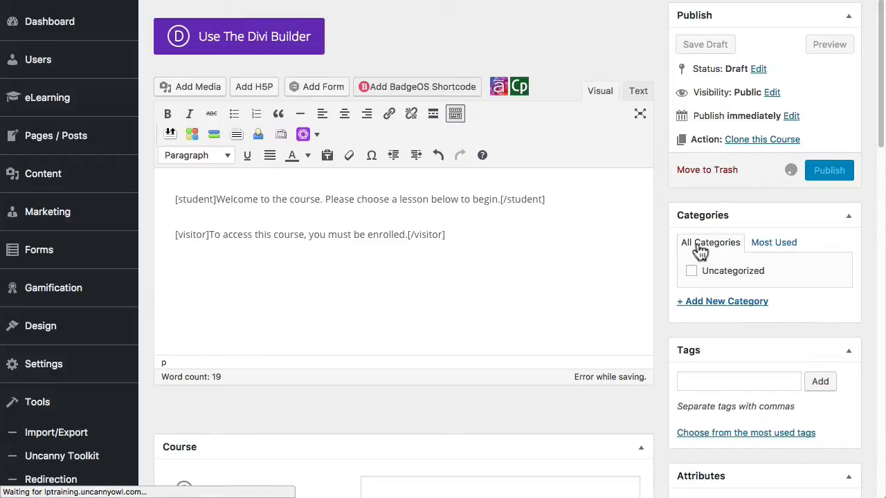
click(829, 170)
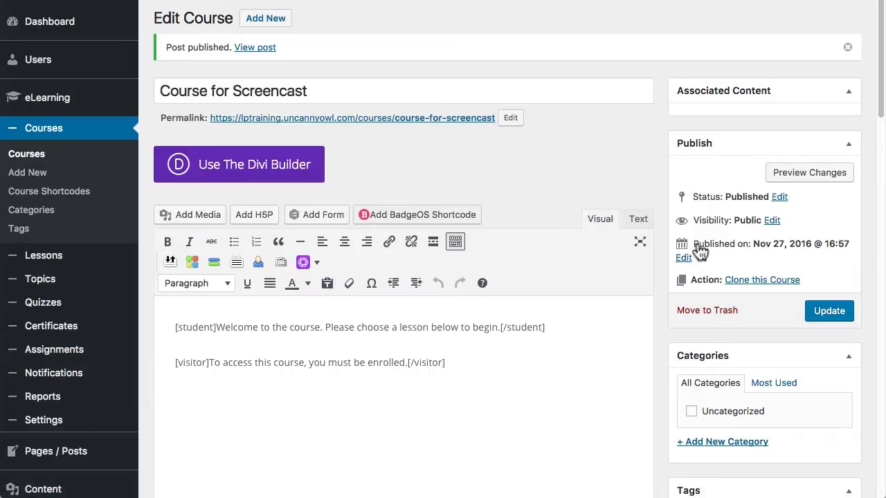
mouse_move(765, 134)
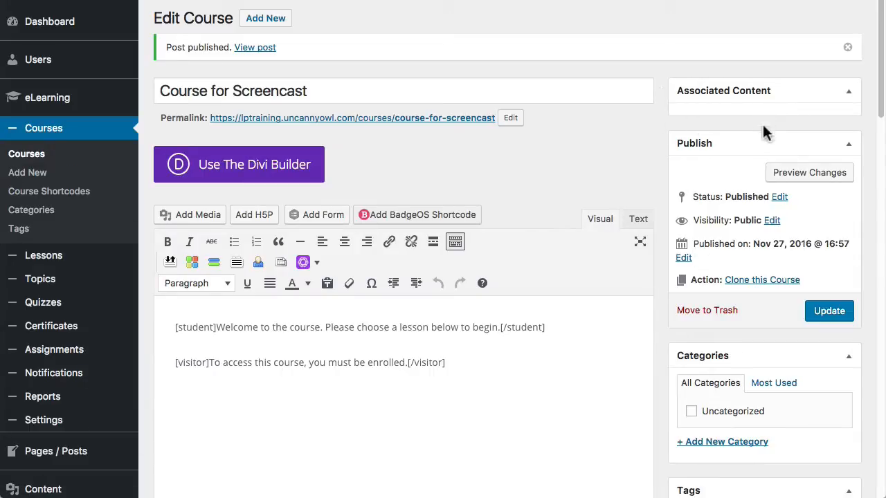
mouse_move(735, 88)
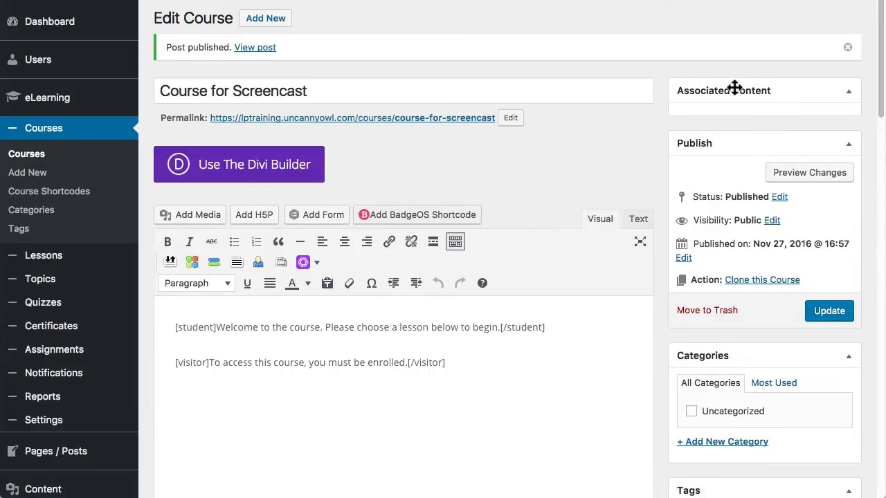
mouse_move(687, 81)
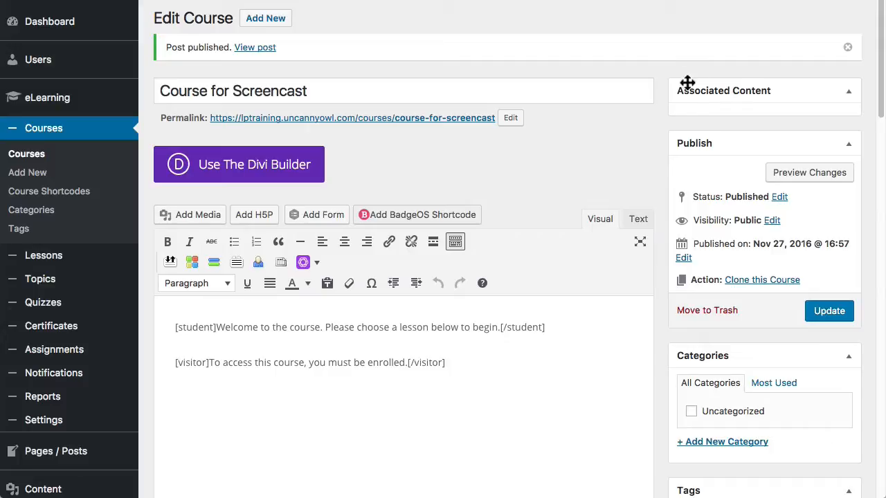
mouse_move(756, 98)
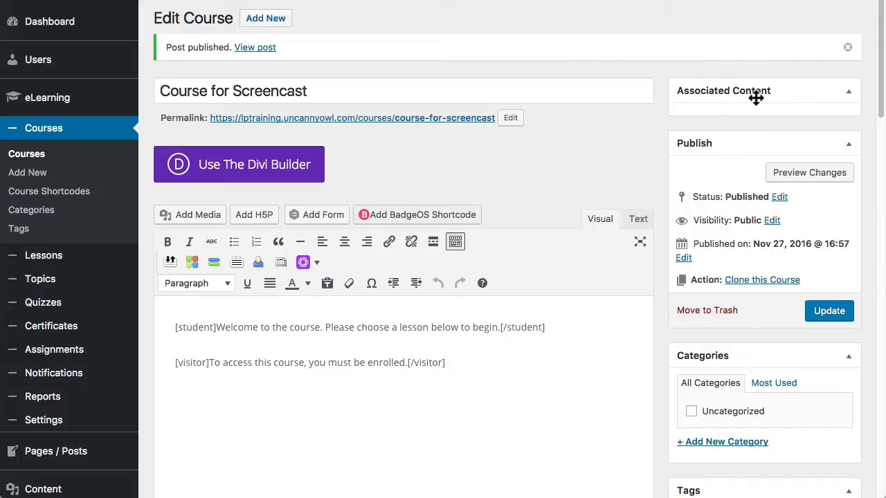
mouse_move(391, 139)
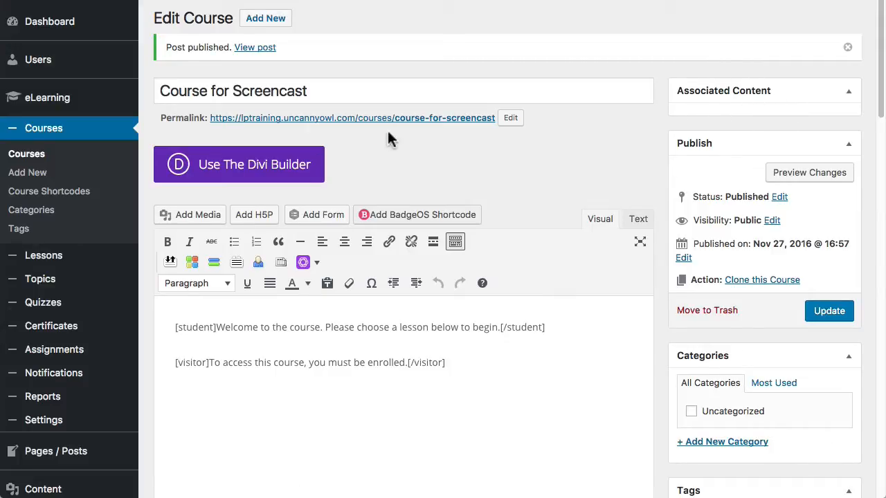
click(353, 118)
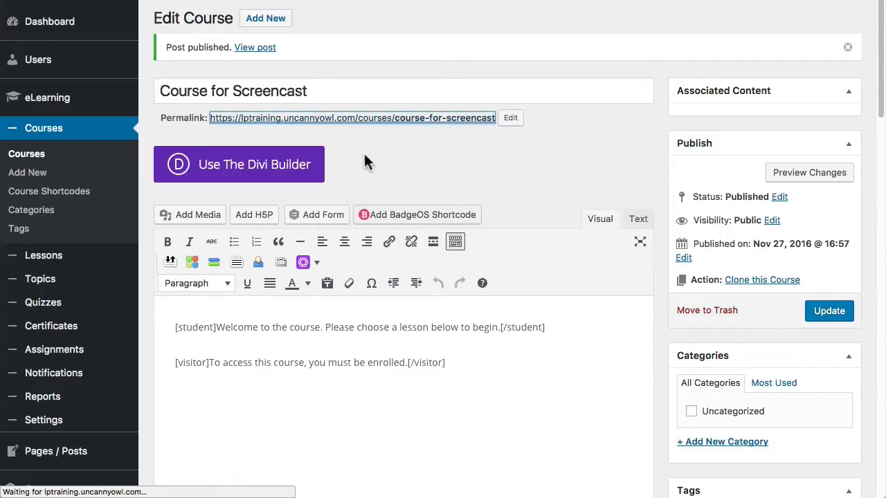
- Highlight the student welcome message sentence on the live course page
click(255, 47)
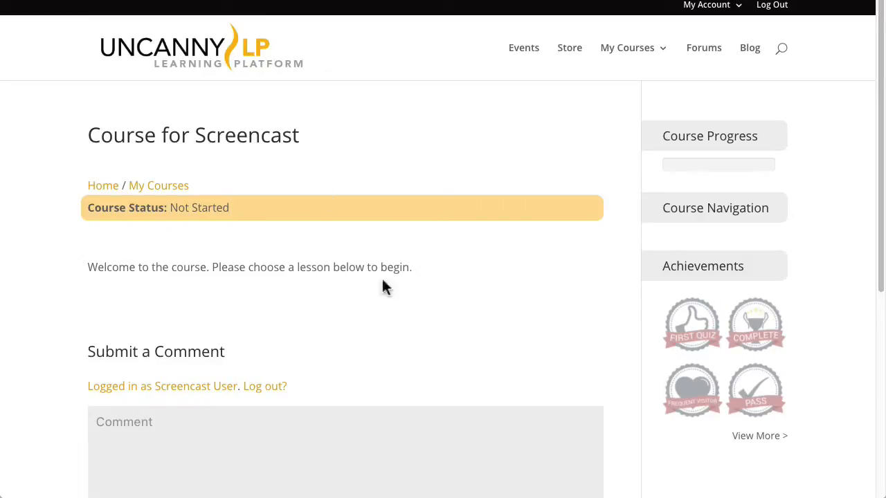
triple_click(249, 267)
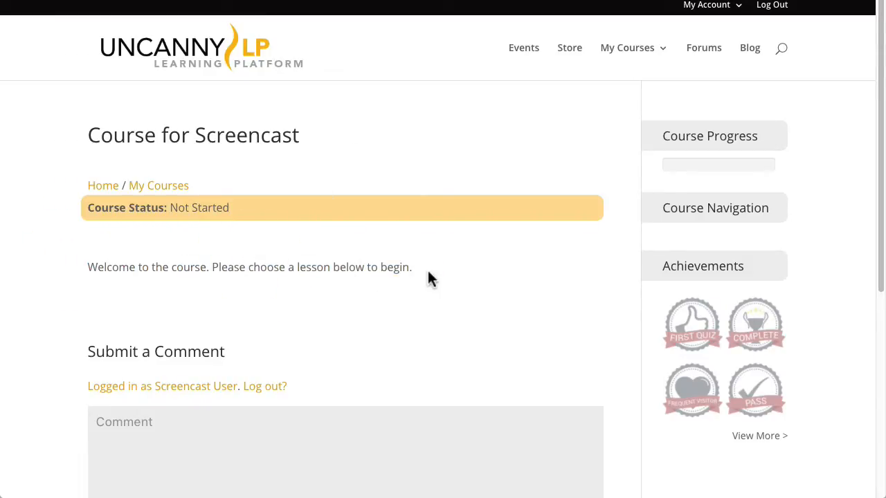
mouse_move(153, 267)
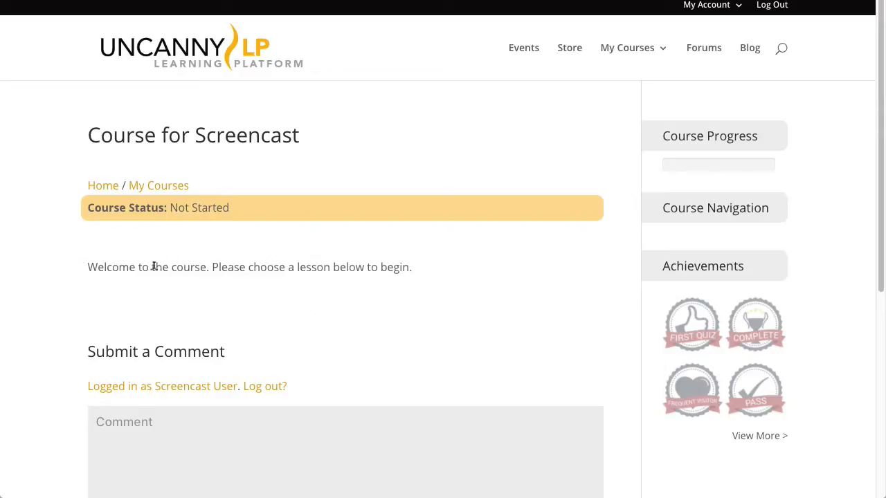
mouse_move(256, 291)
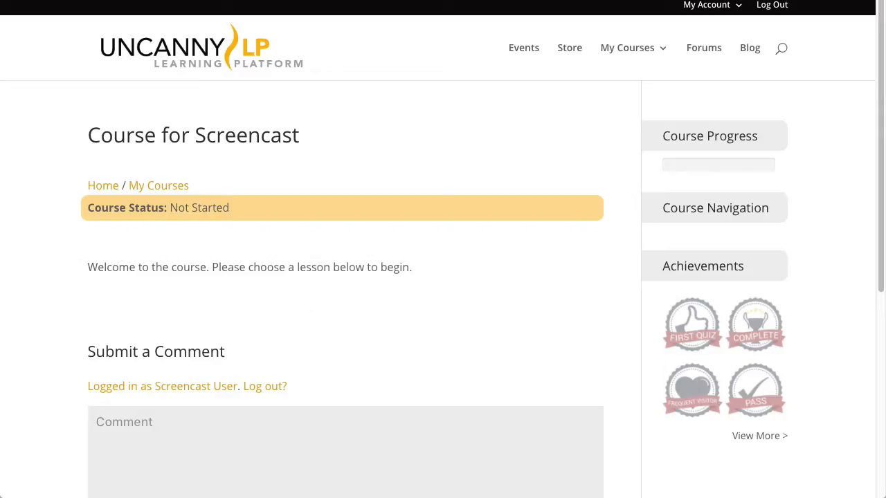
mouse_move(513, 332)
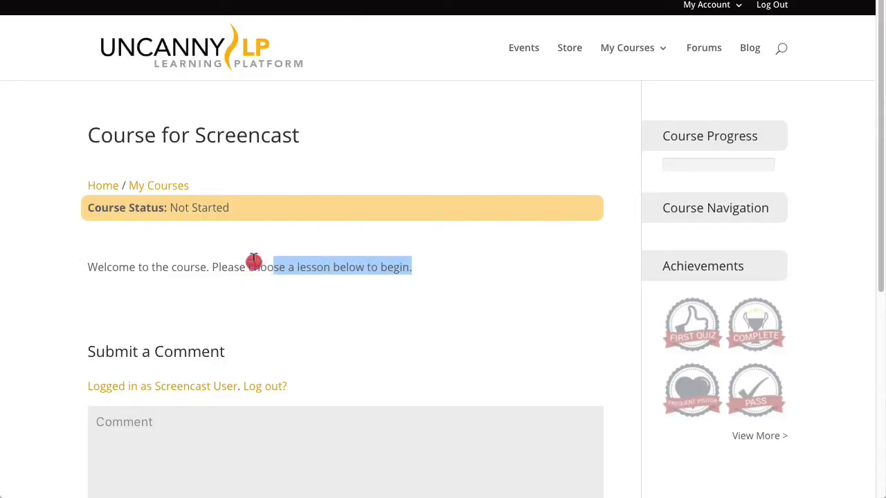
triple_click(249, 266)
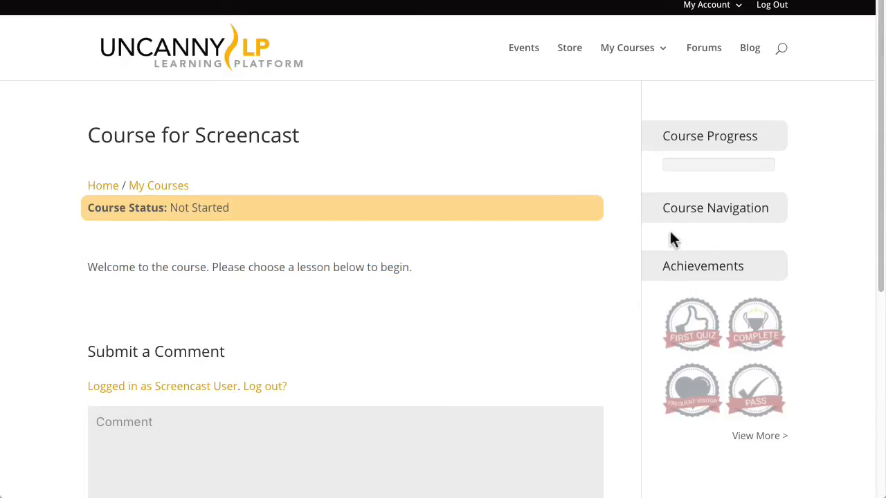
mouse_move(651, 234)
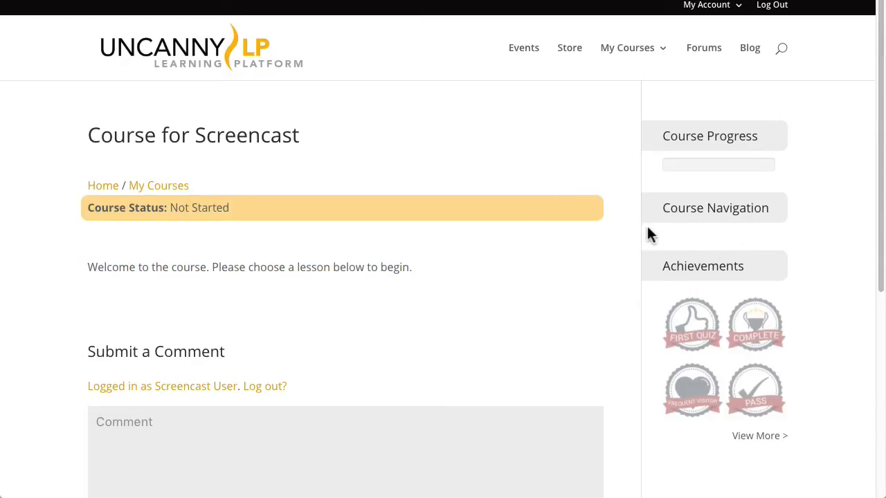
mouse_move(786, 178)
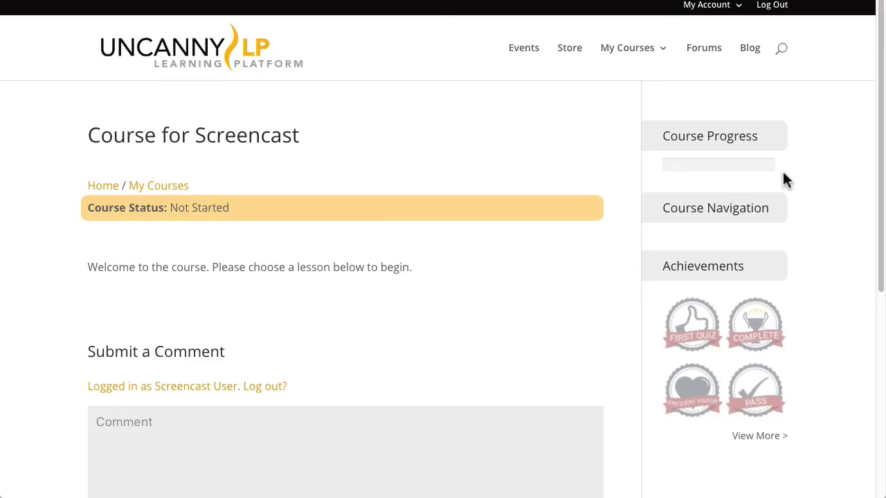
mouse_move(385, 301)
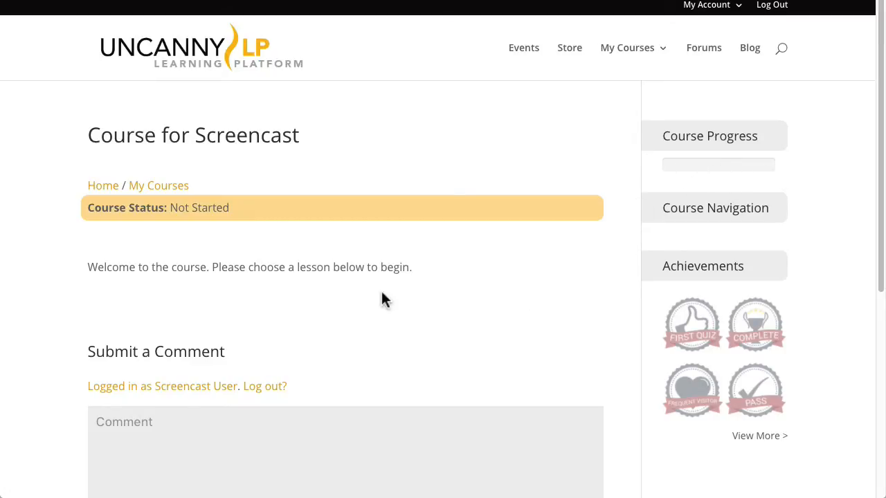
mouse_move(566, 163)
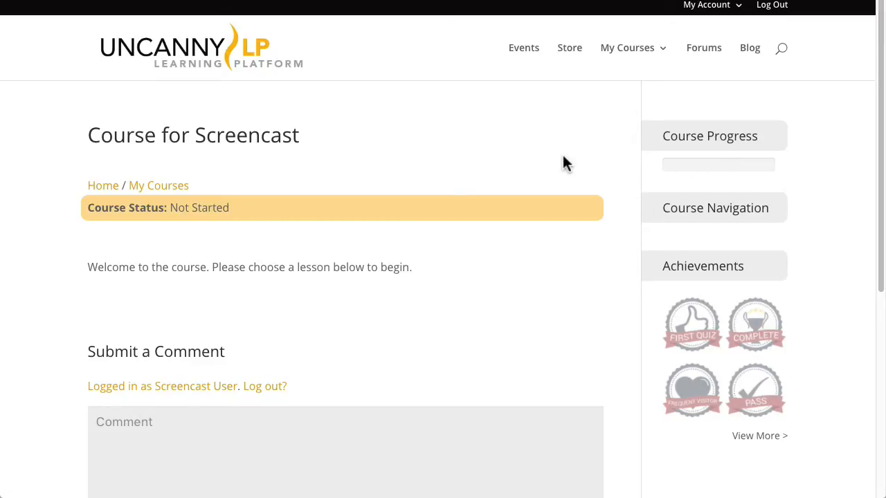
mouse_move(536, 154)
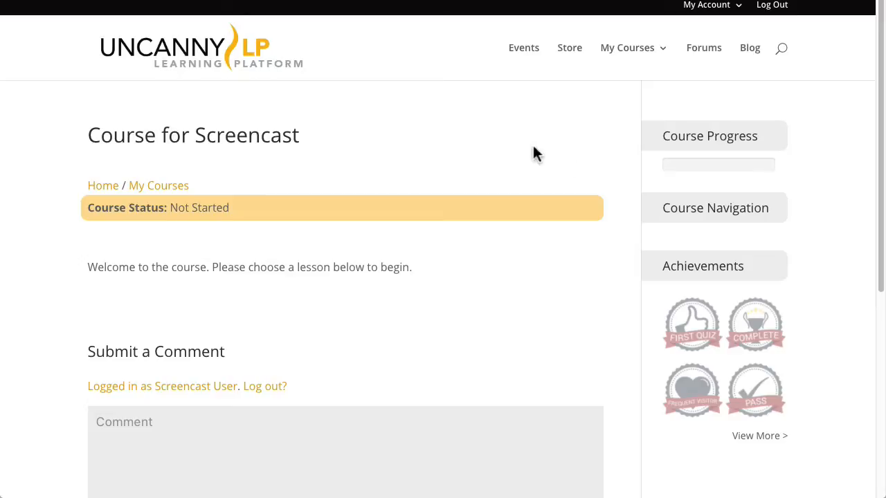
mouse_move(166, 345)
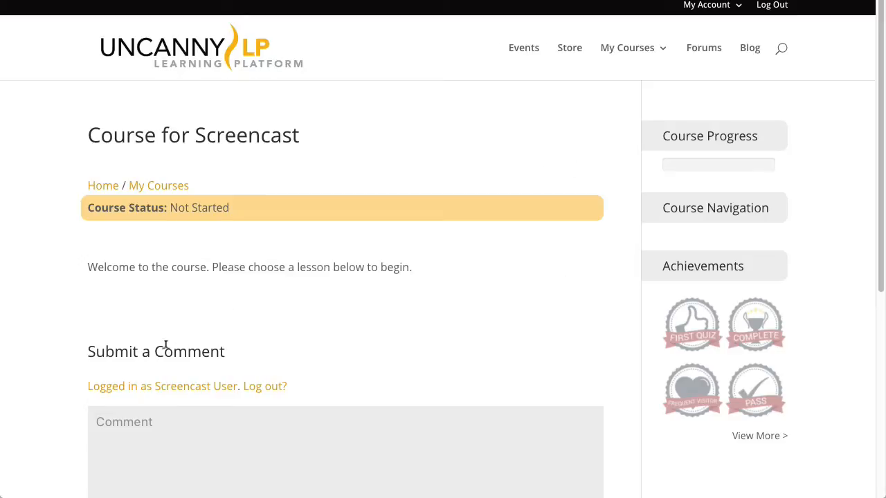
mouse_move(221, 352)
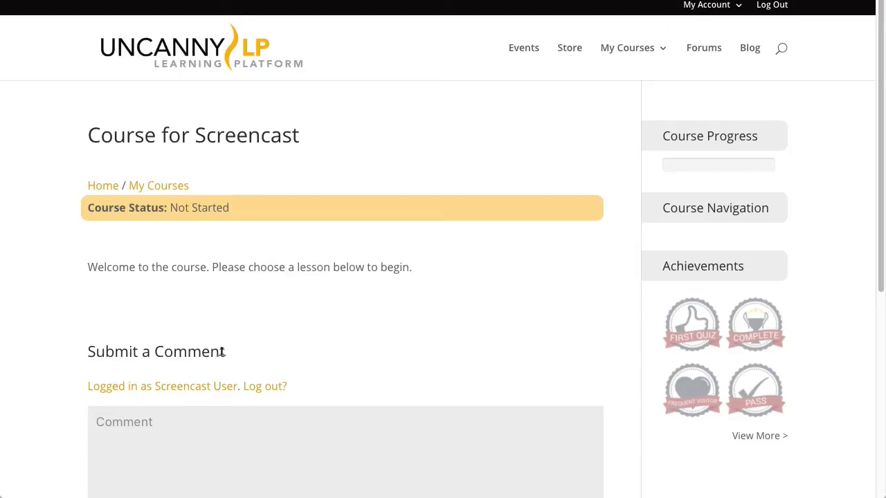